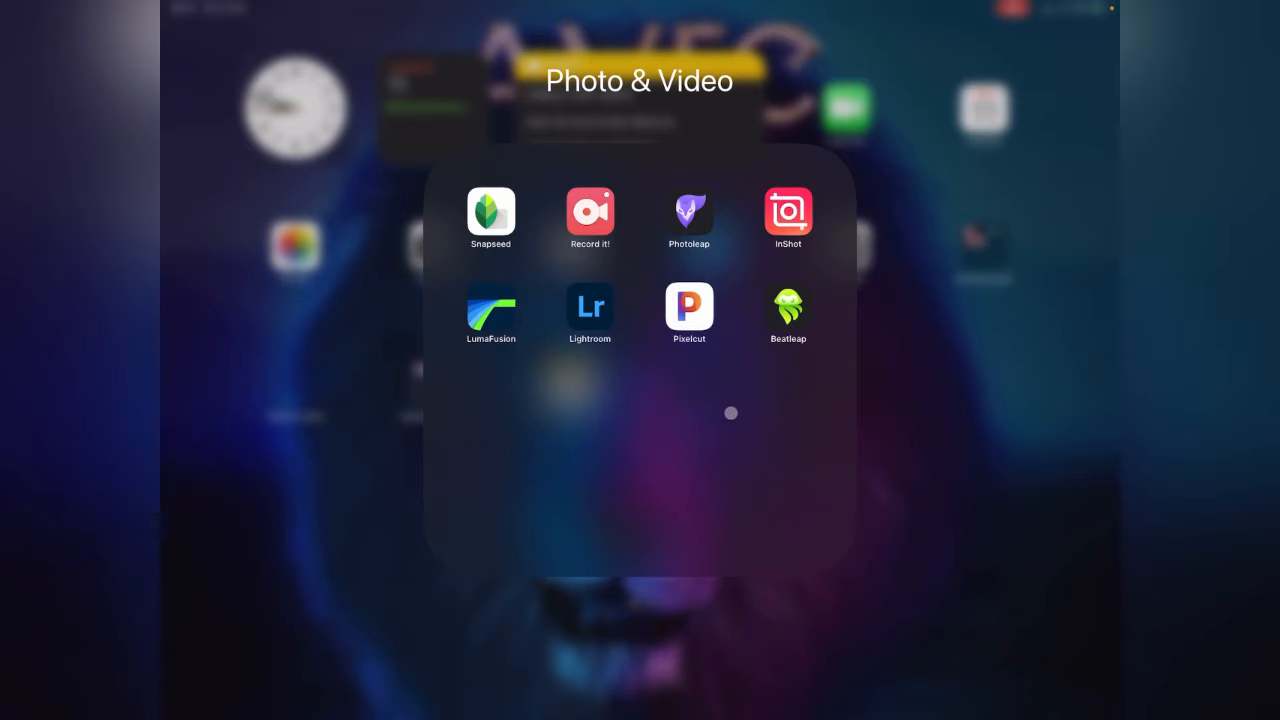
Launch Pixelcut from the open Photo & Video folder
left_click(688, 307)
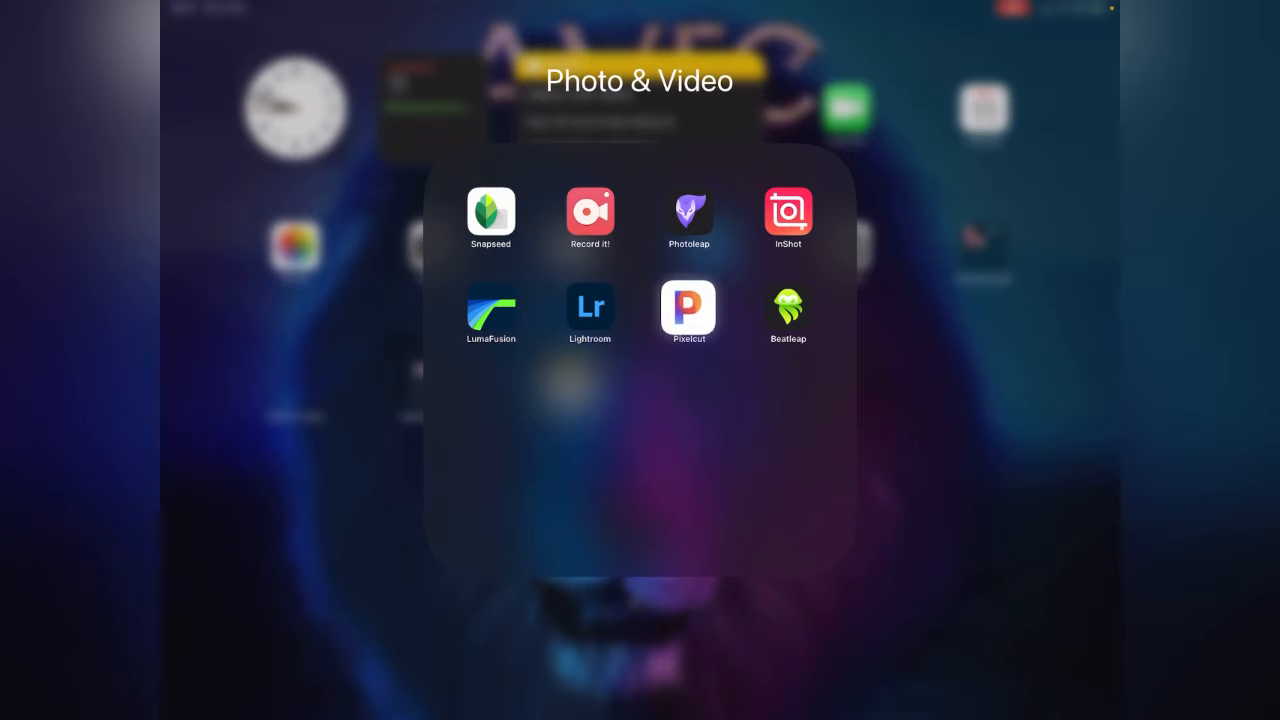
Scroll the Create home down to the Black Friday Templates row
left_click(688, 308)
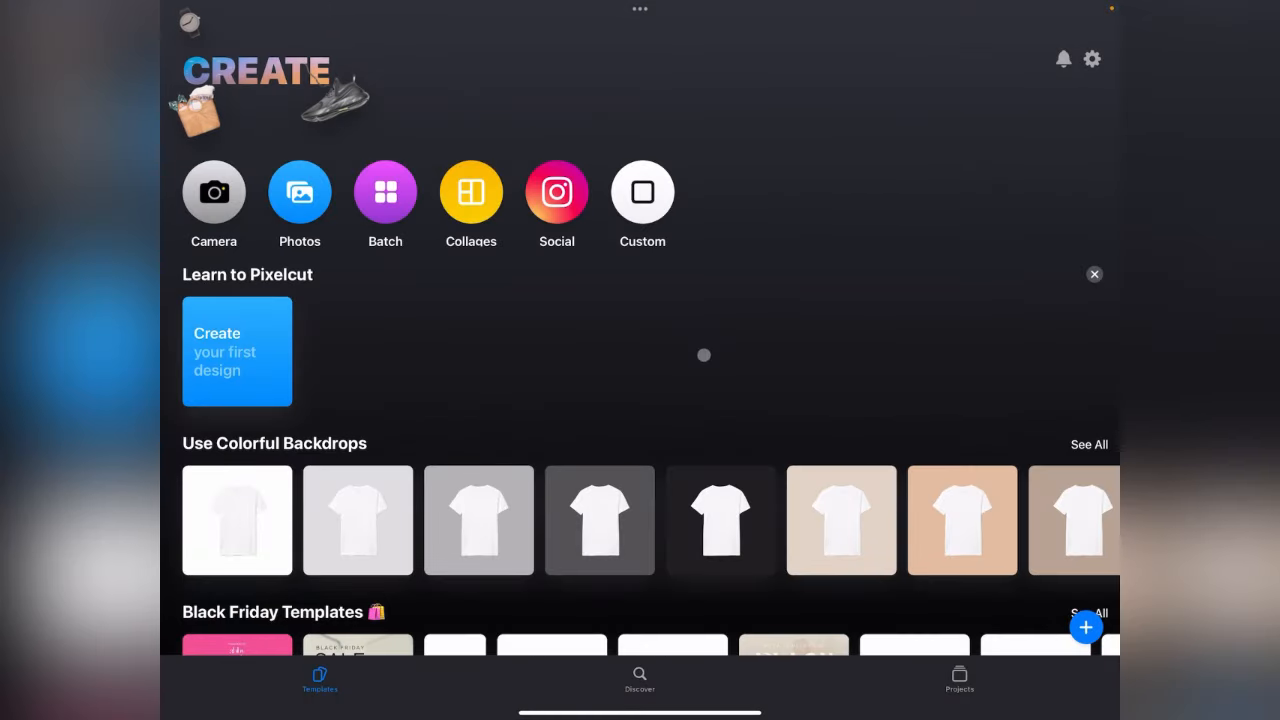
scroll("down", 3)
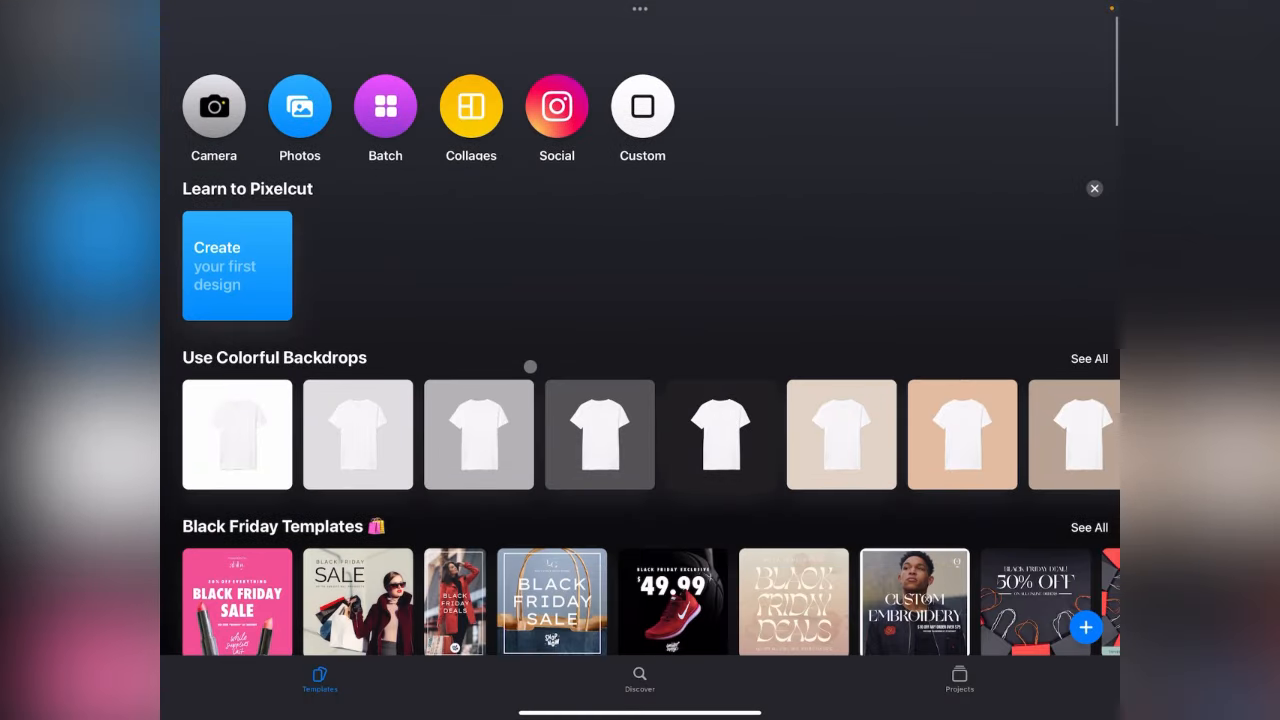
scroll("down", 3)
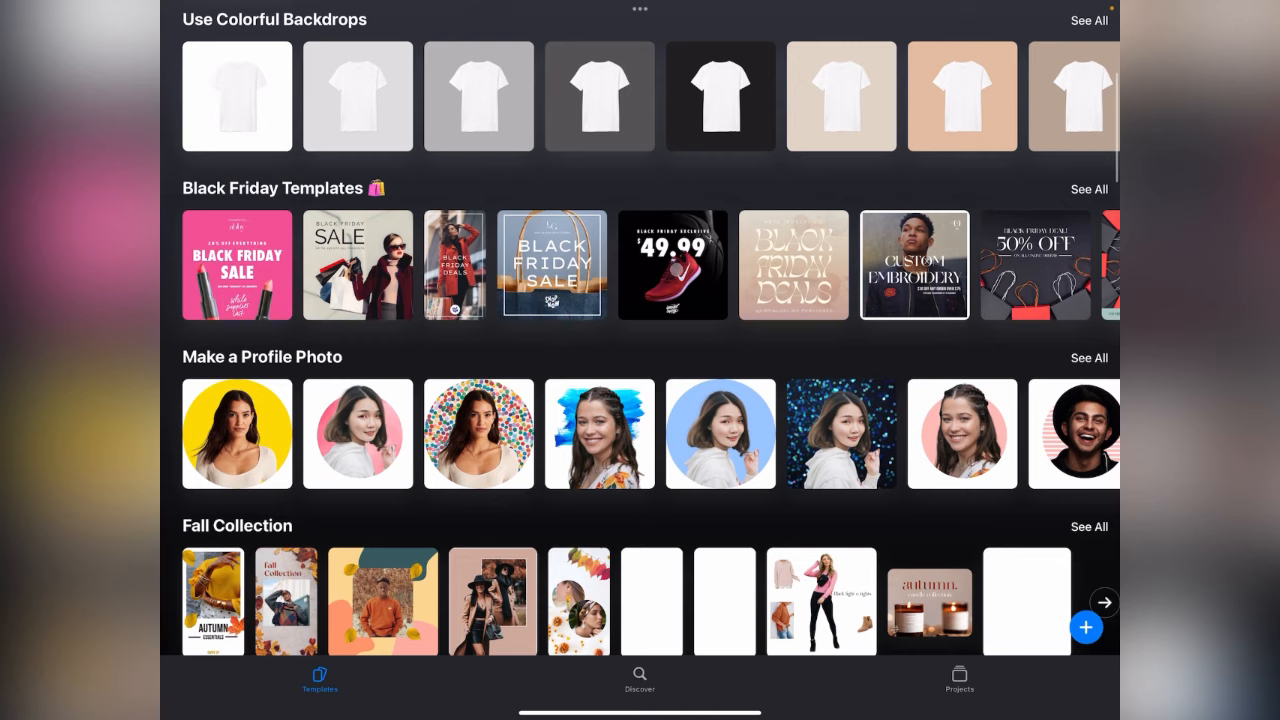
scroll("down", 3)
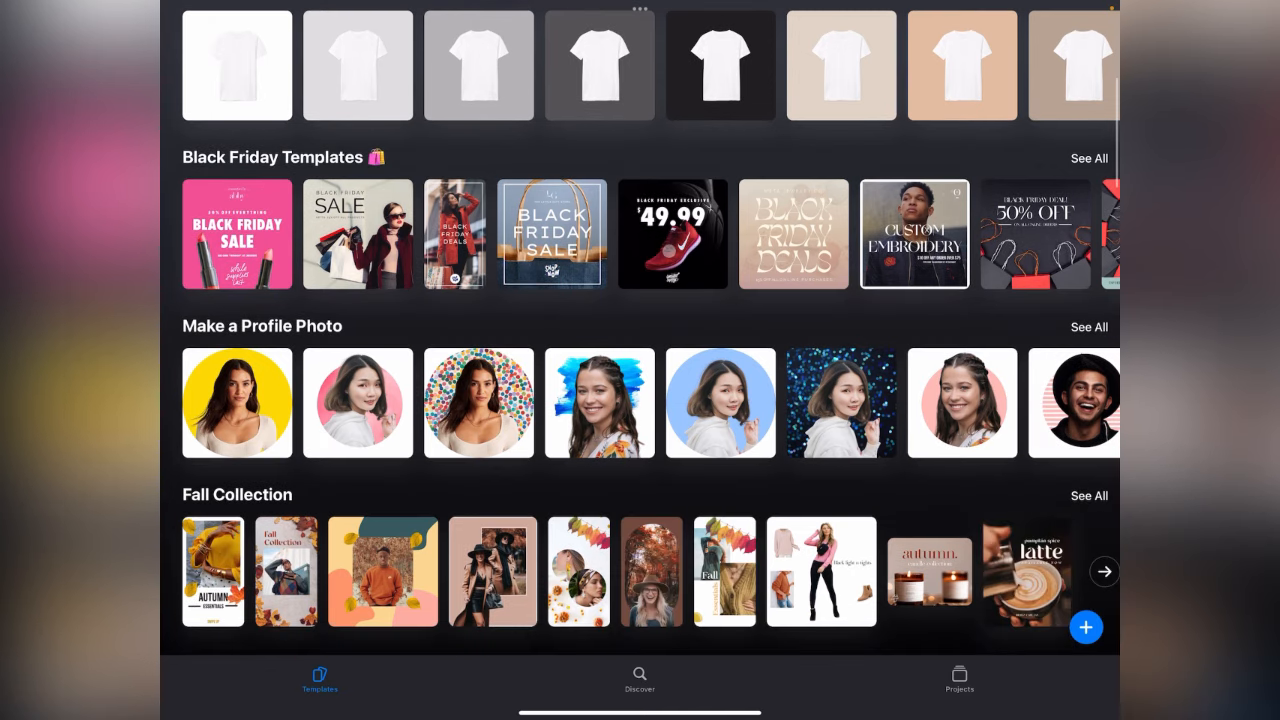
Open the £49.99 Black Friday sneaker template and add the limited supply sticker
left_click(672, 234)
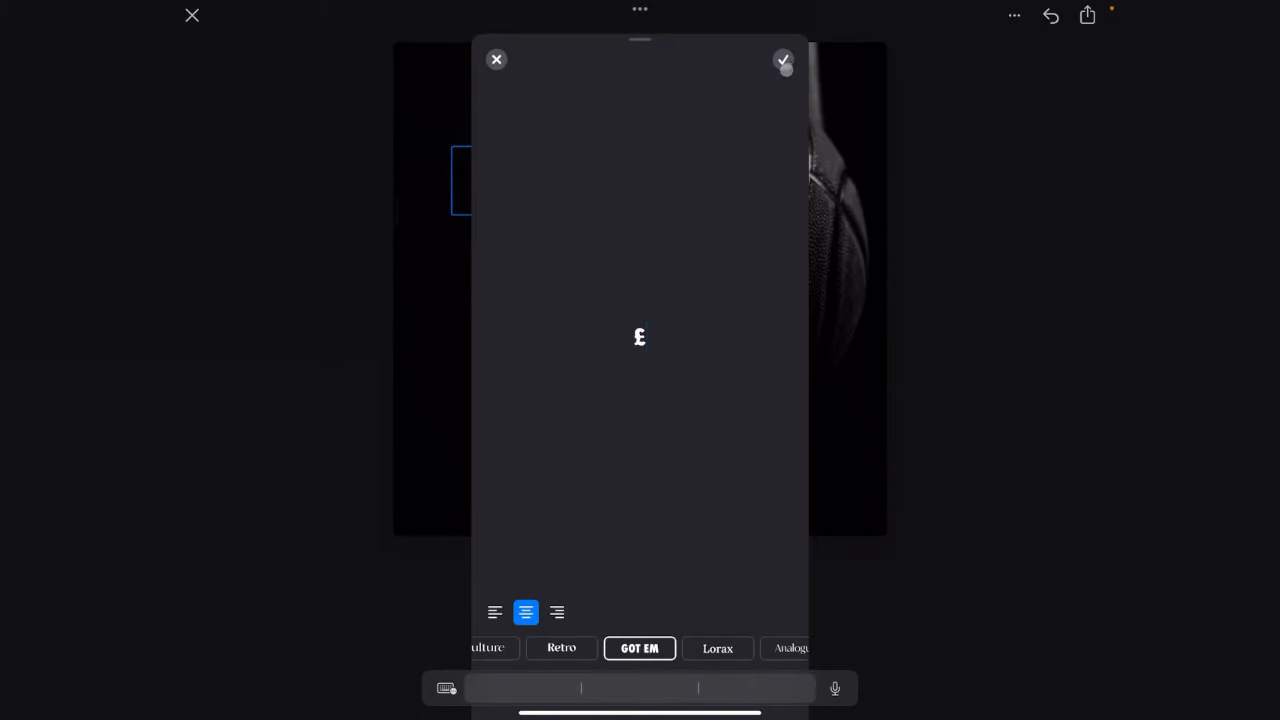
left_click(784, 60)
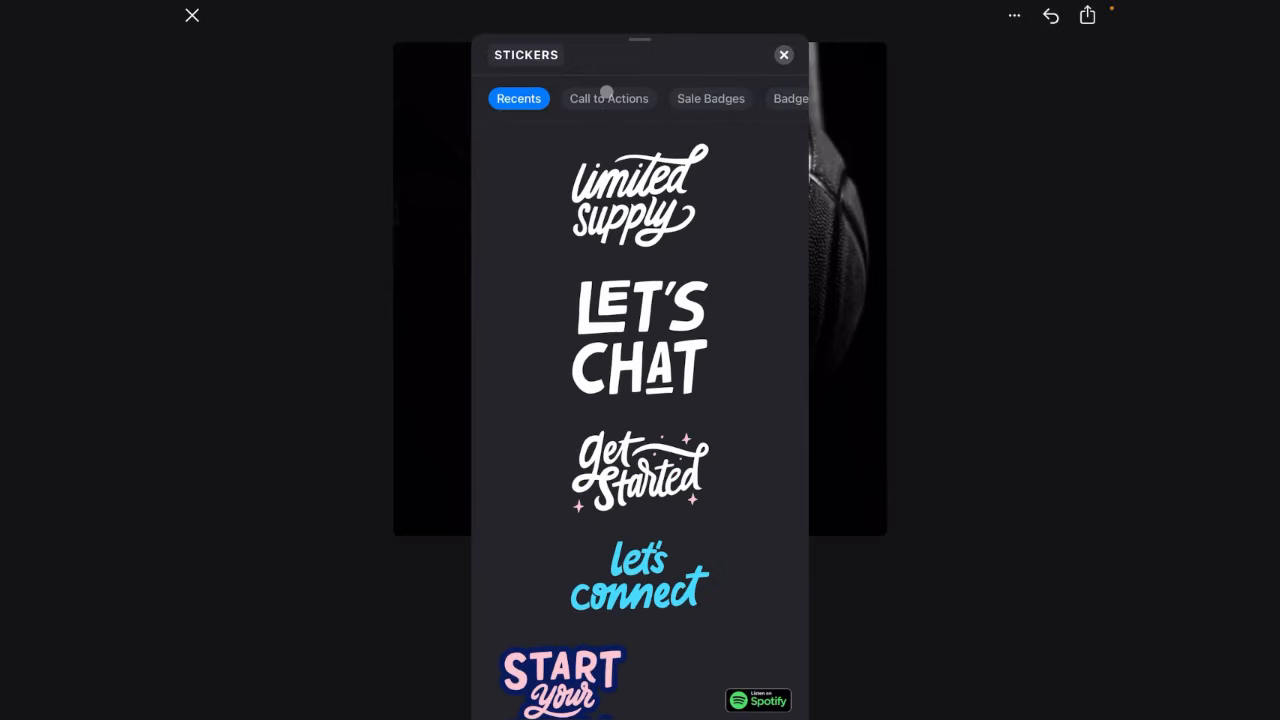
scroll("down", 3)
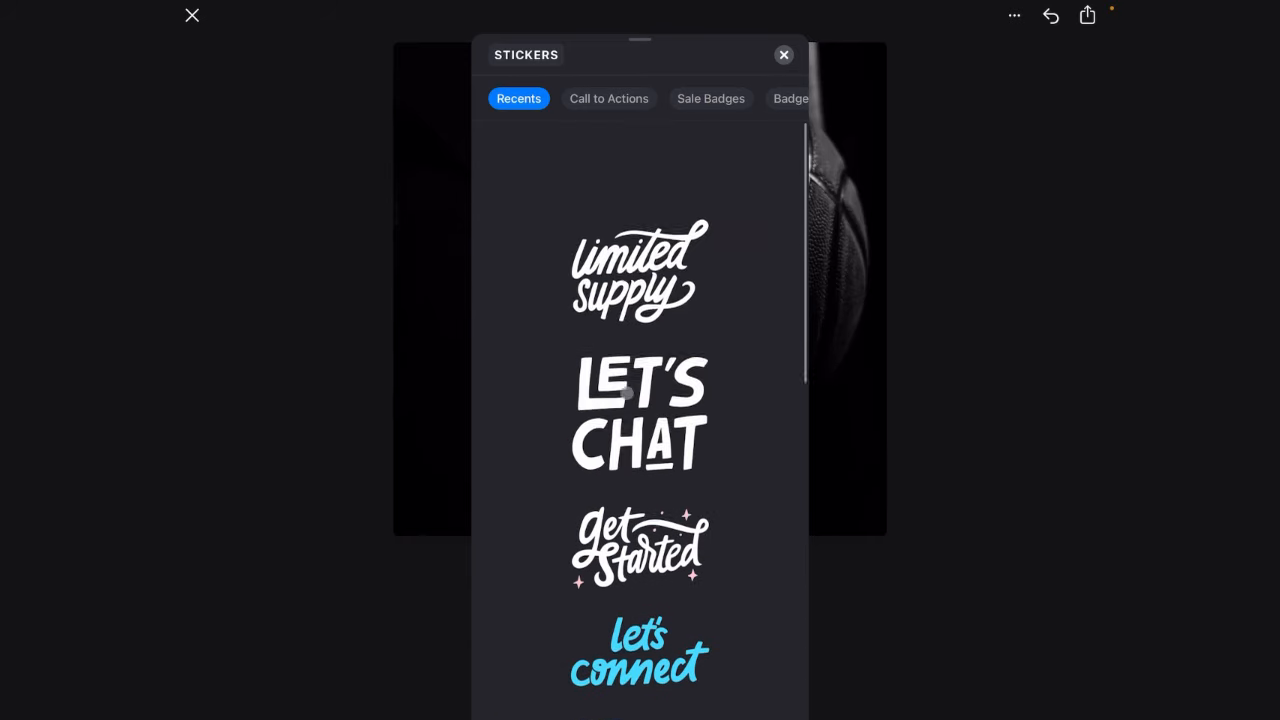
left_click(608, 98)
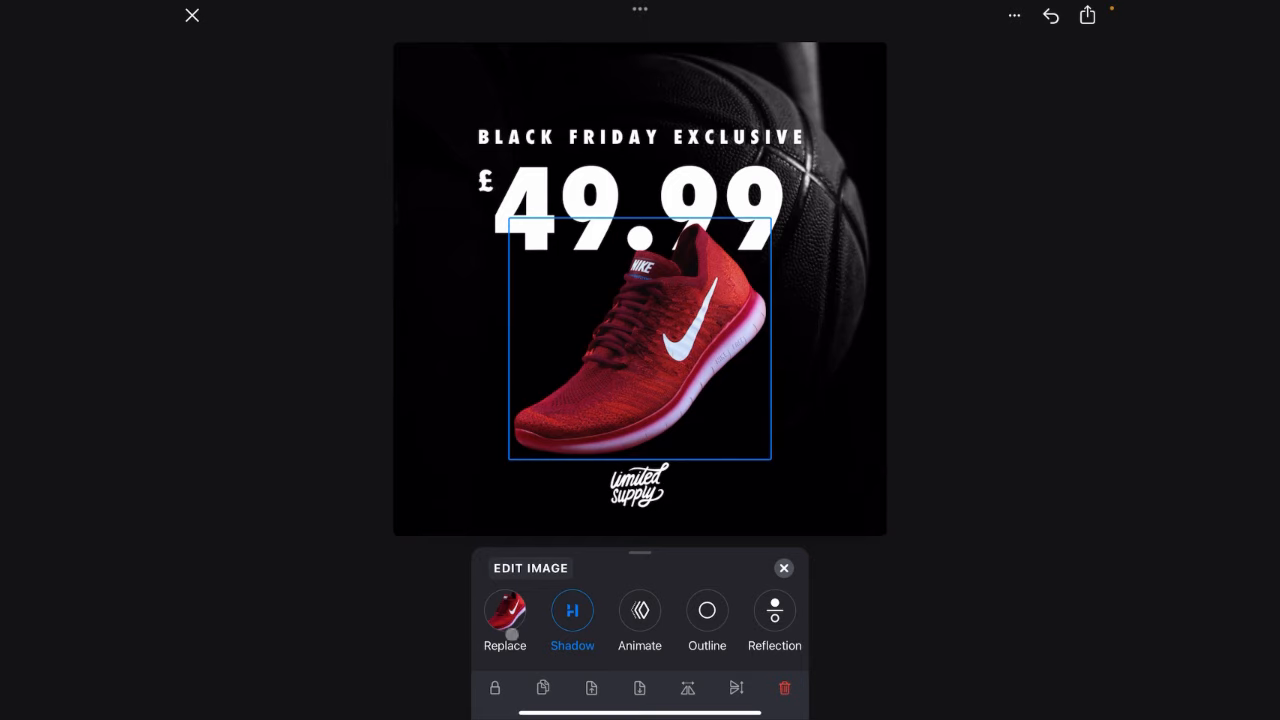
Swap the sneaker for the skull pendant photo from My Photos, background removed
left_click(504, 611)
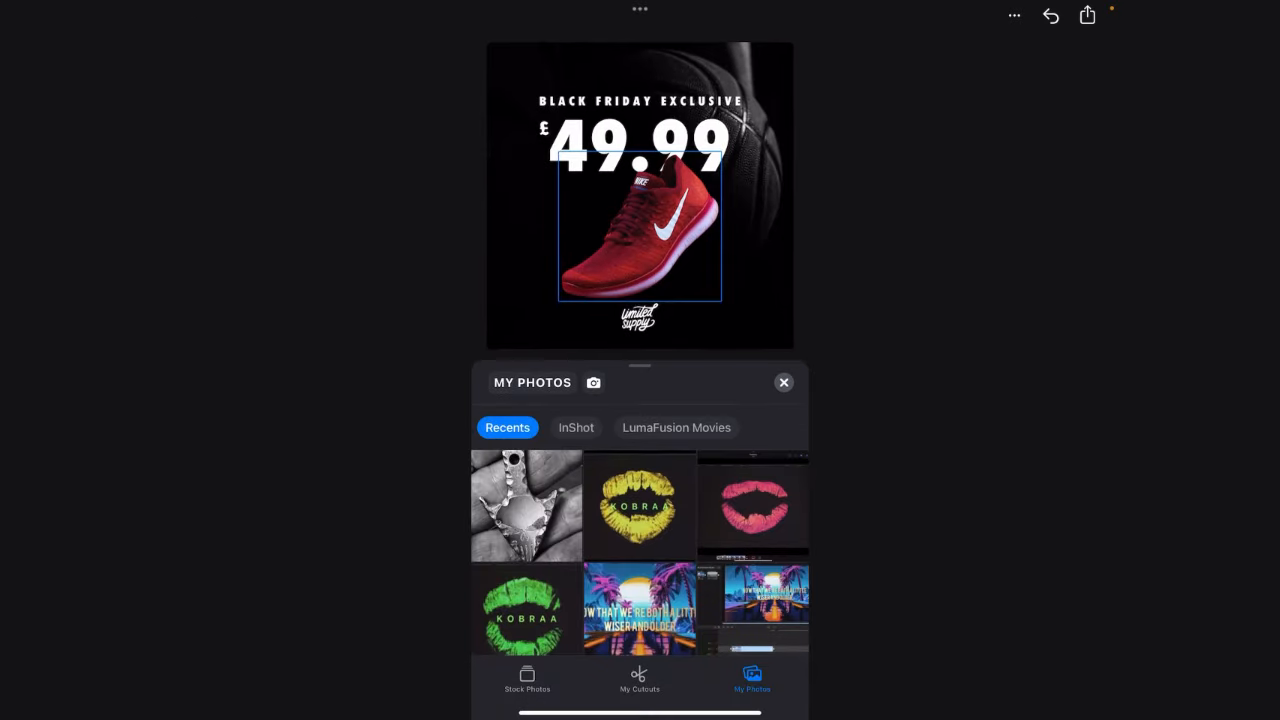
left_click(526, 505)
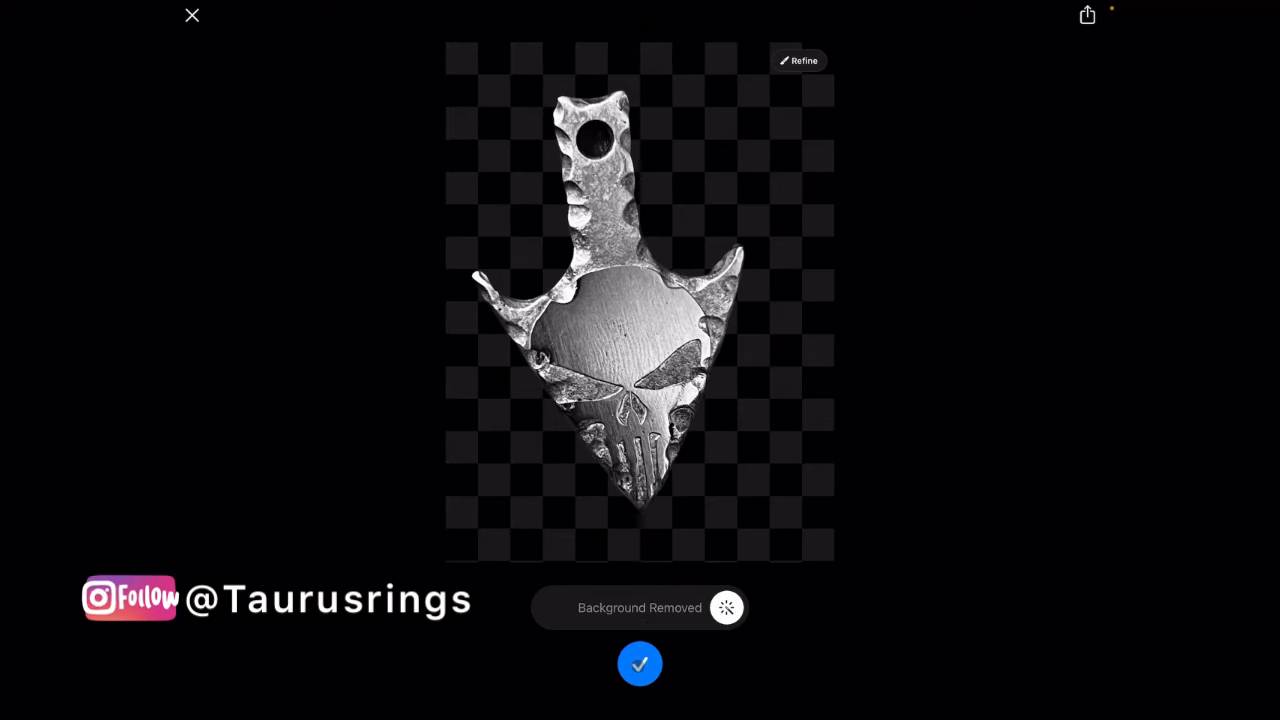
left_click(639, 663)
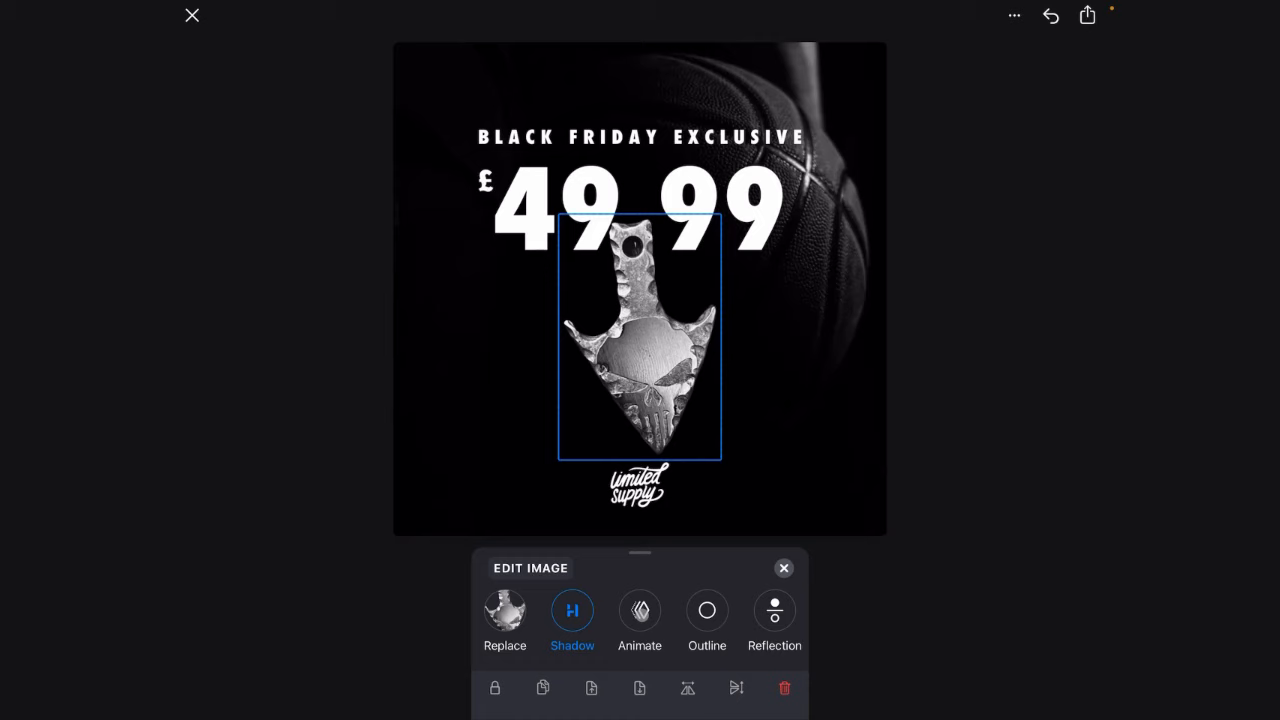
Preview entrance animations and give the pendant Reveal Up
left_click(639, 610)
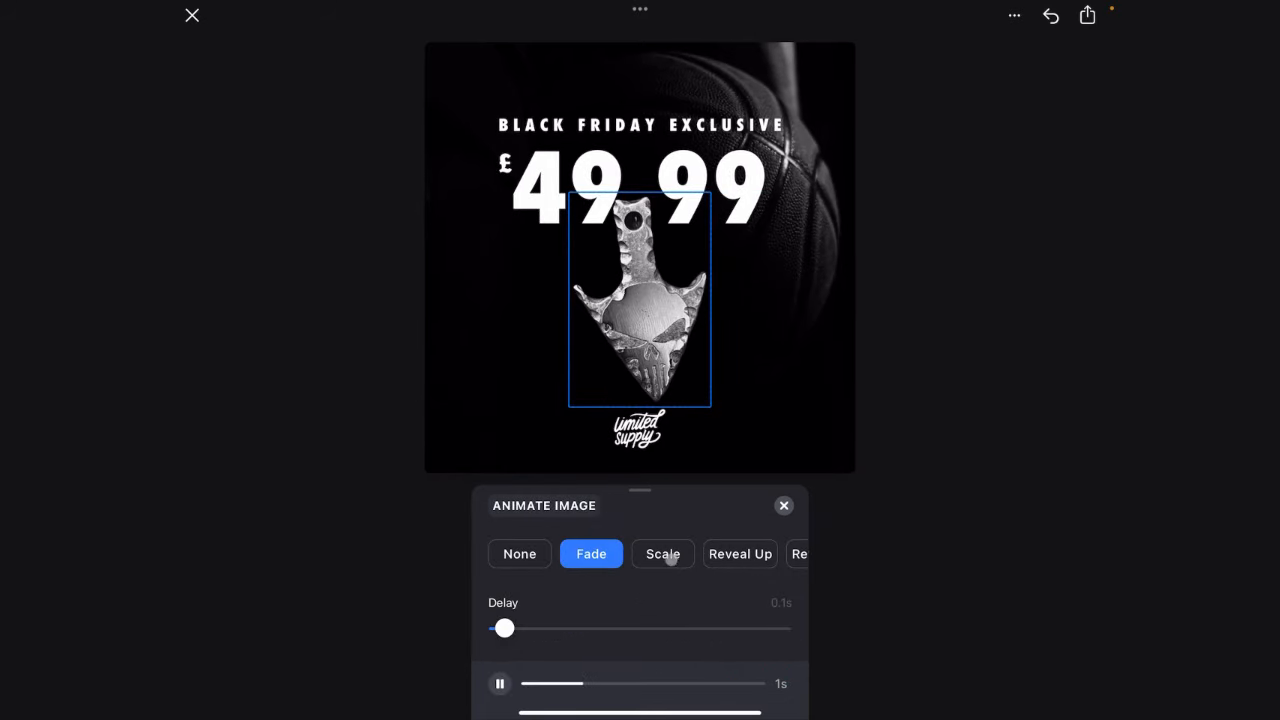
left_click(739, 554)
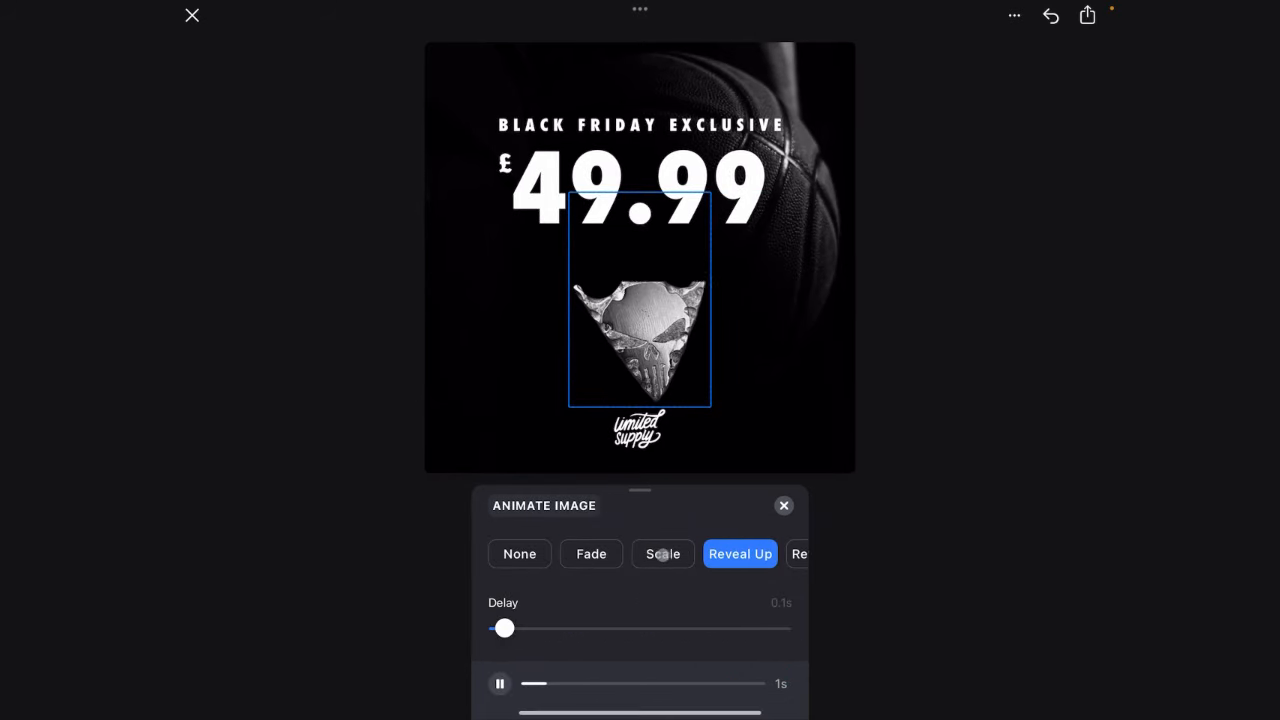
left_click(519, 554)
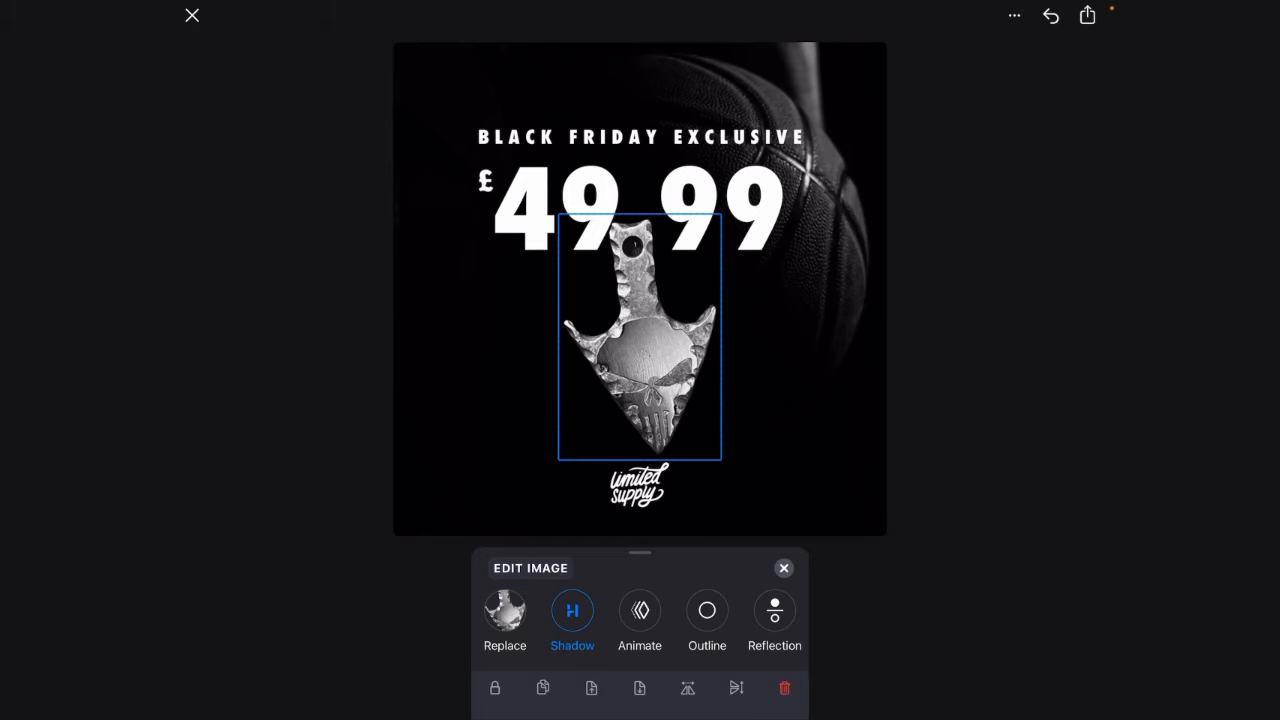
Add a pendant reflection with 0% gap, 50% opacity and 38% length
left_click(706, 610)
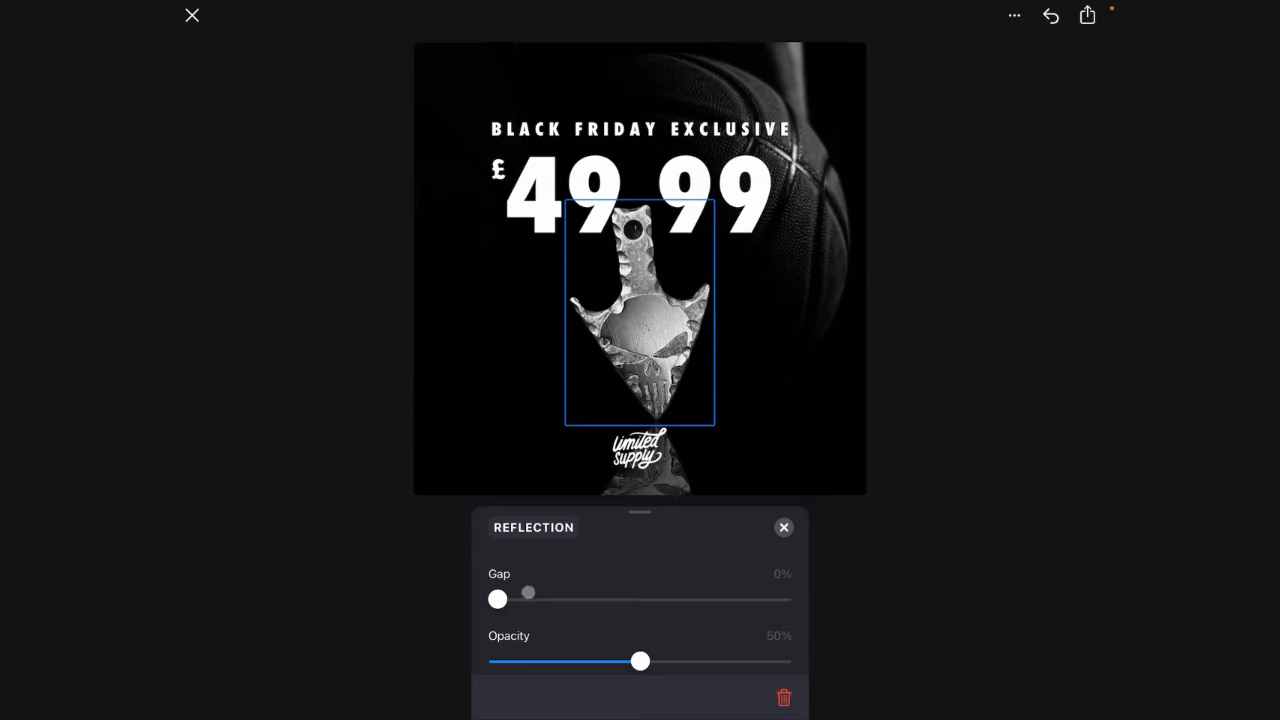
left_click_drag(498, 599, 535, 599)
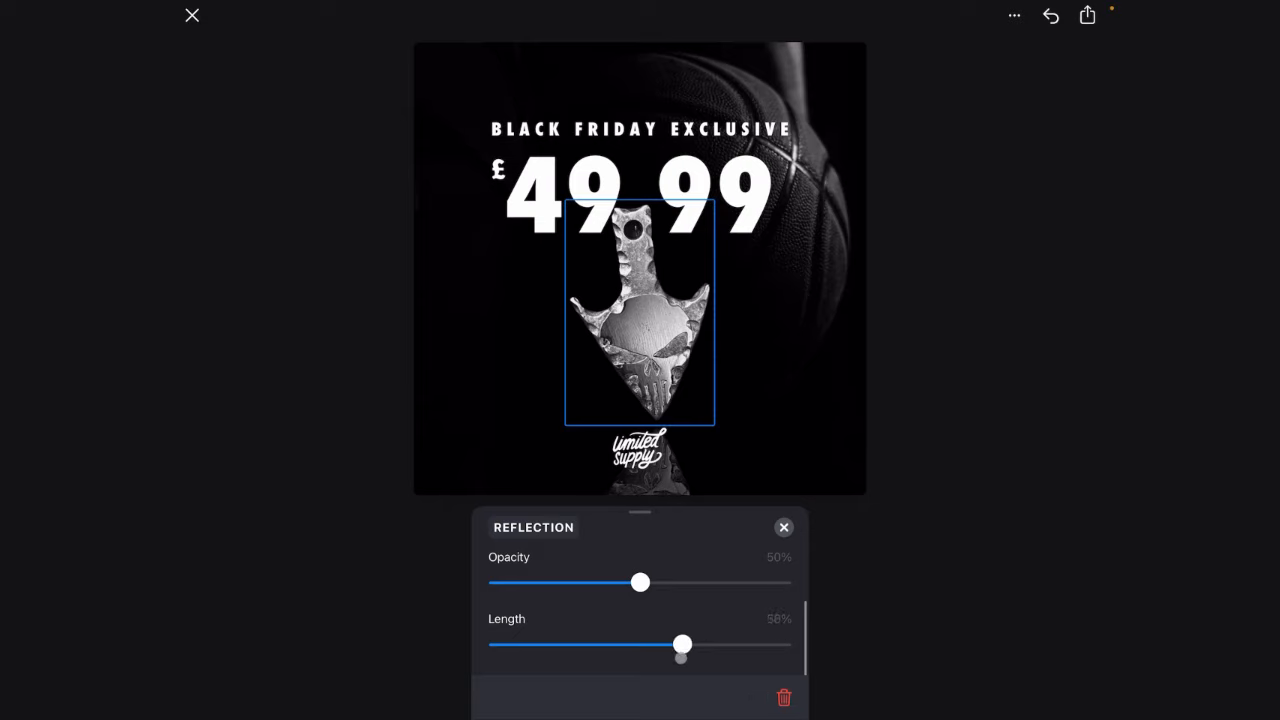
left_click_drag(682, 644, 605, 644)
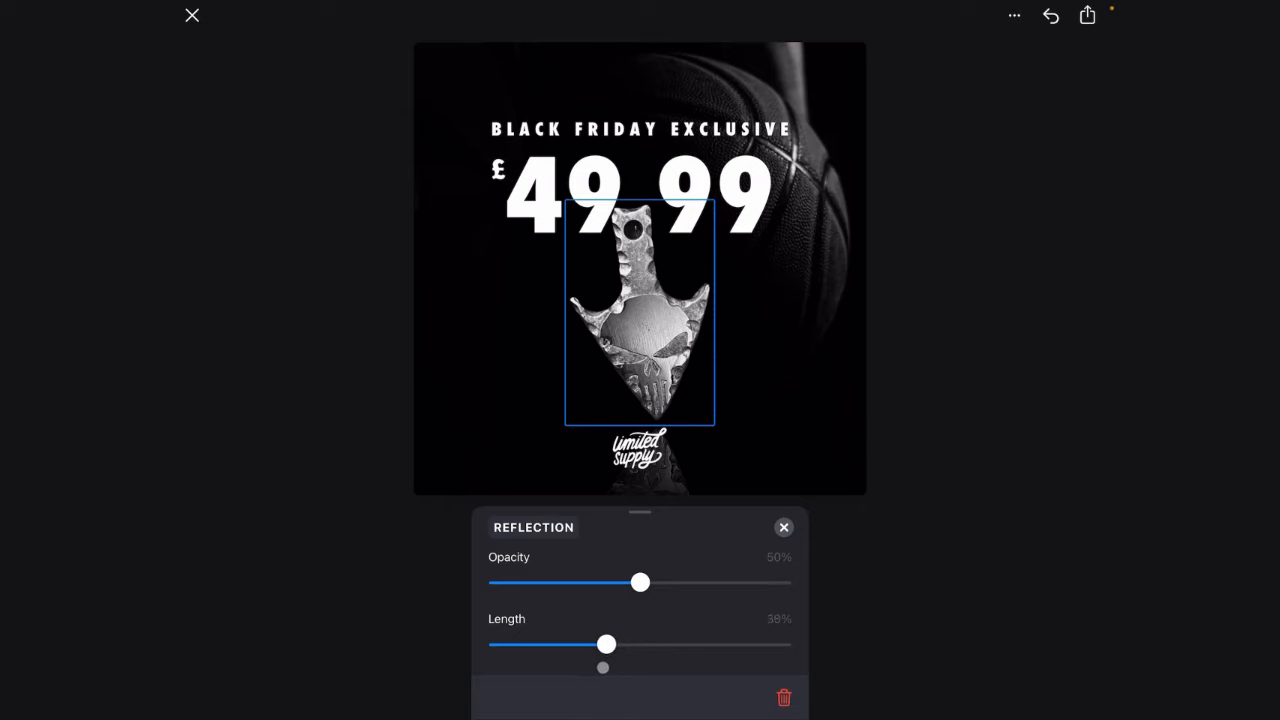
left_click_drag(607, 644, 599, 644)
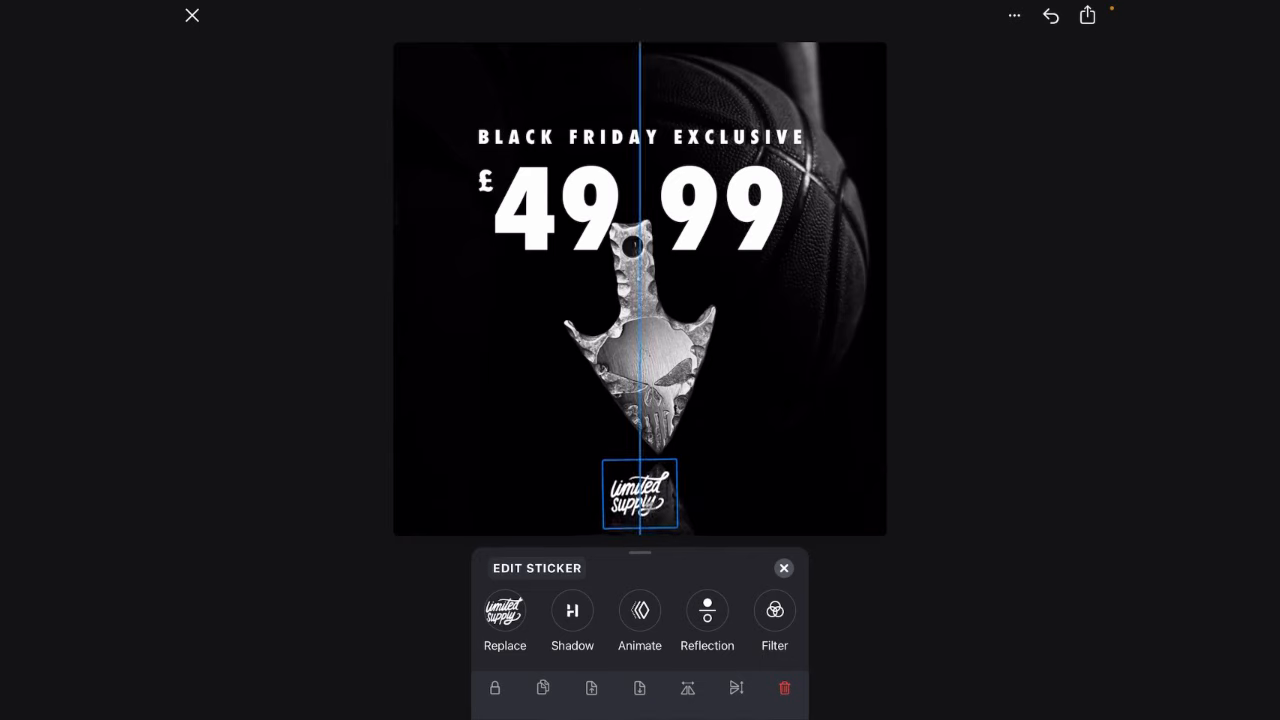
Move the limited supply sticker to the bottom-right corner and open the background layer
left_click_drag(640, 492, 833, 492)
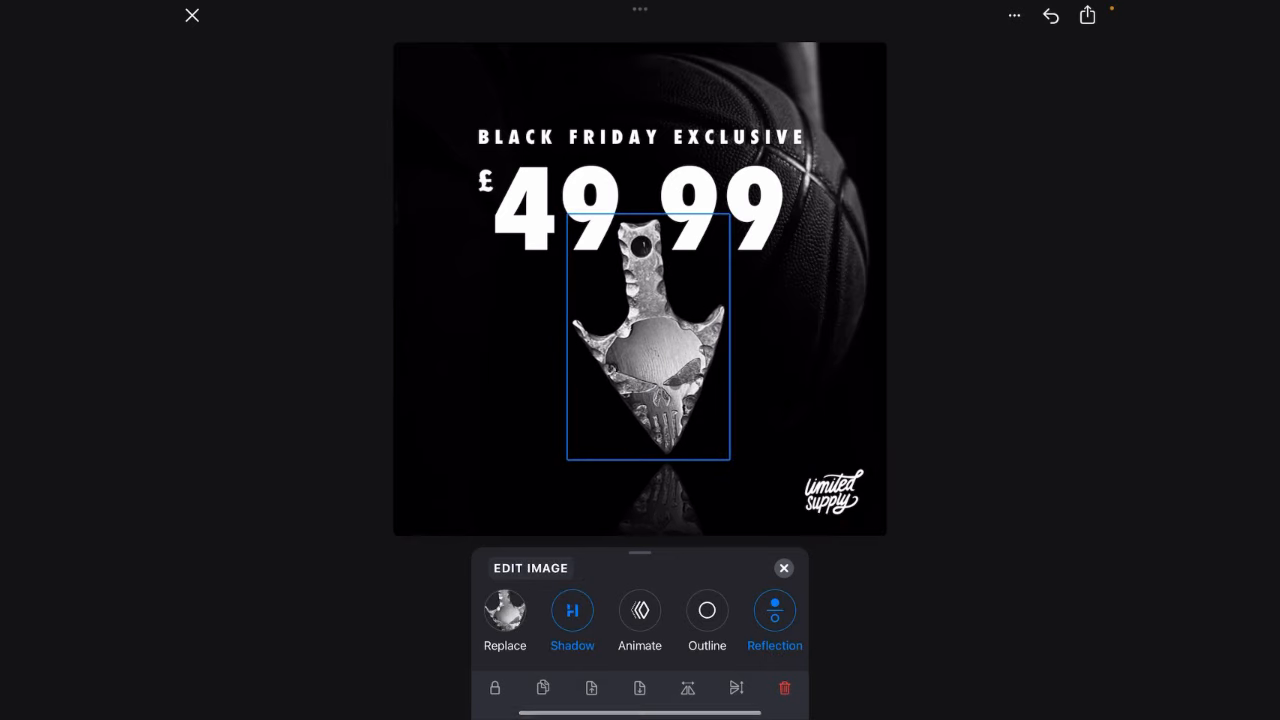
left_click(784, 568)
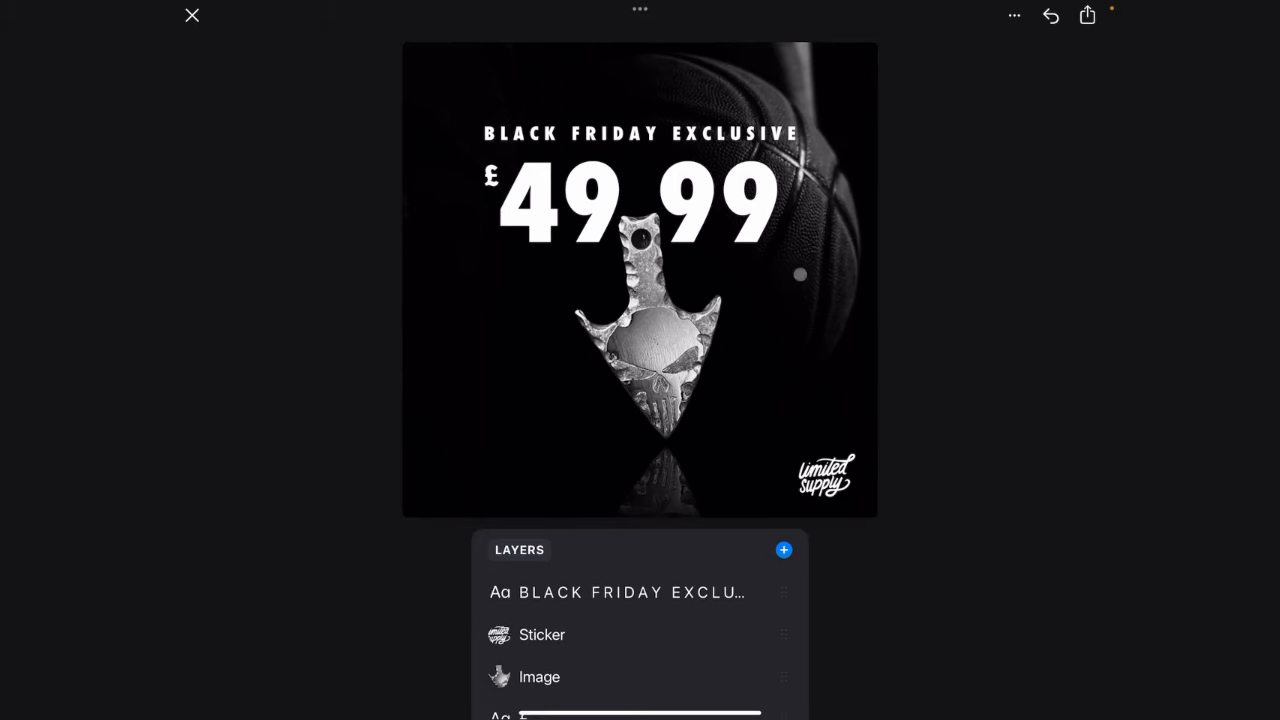
left_click(539, 677)
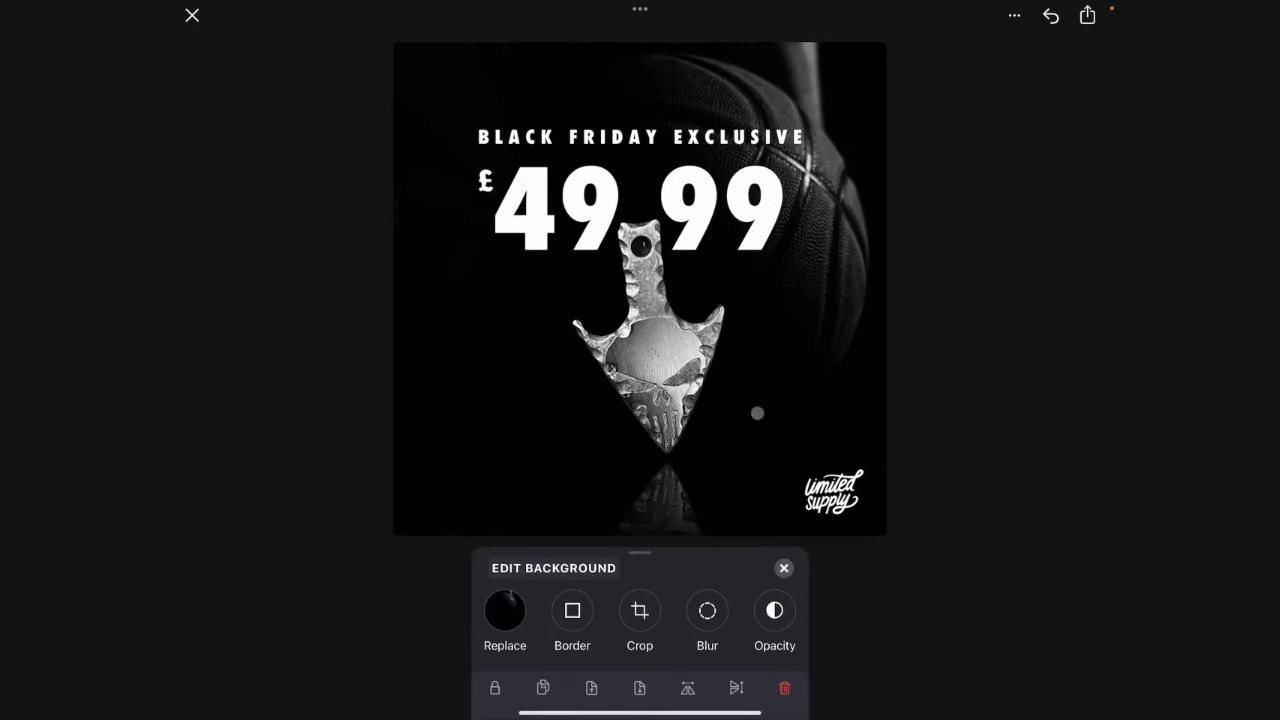
Search Stock Photos for 'Black' as the background replacement
left_click(504, 610)
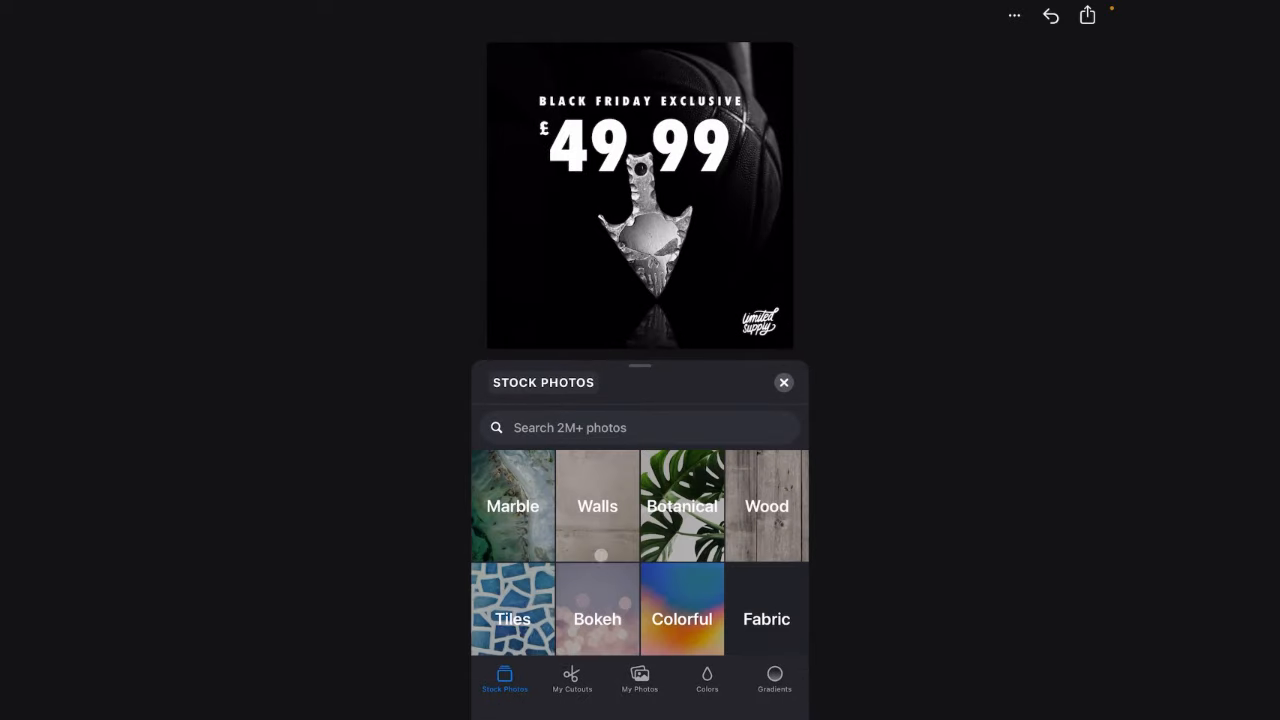
scroll("down", 3)
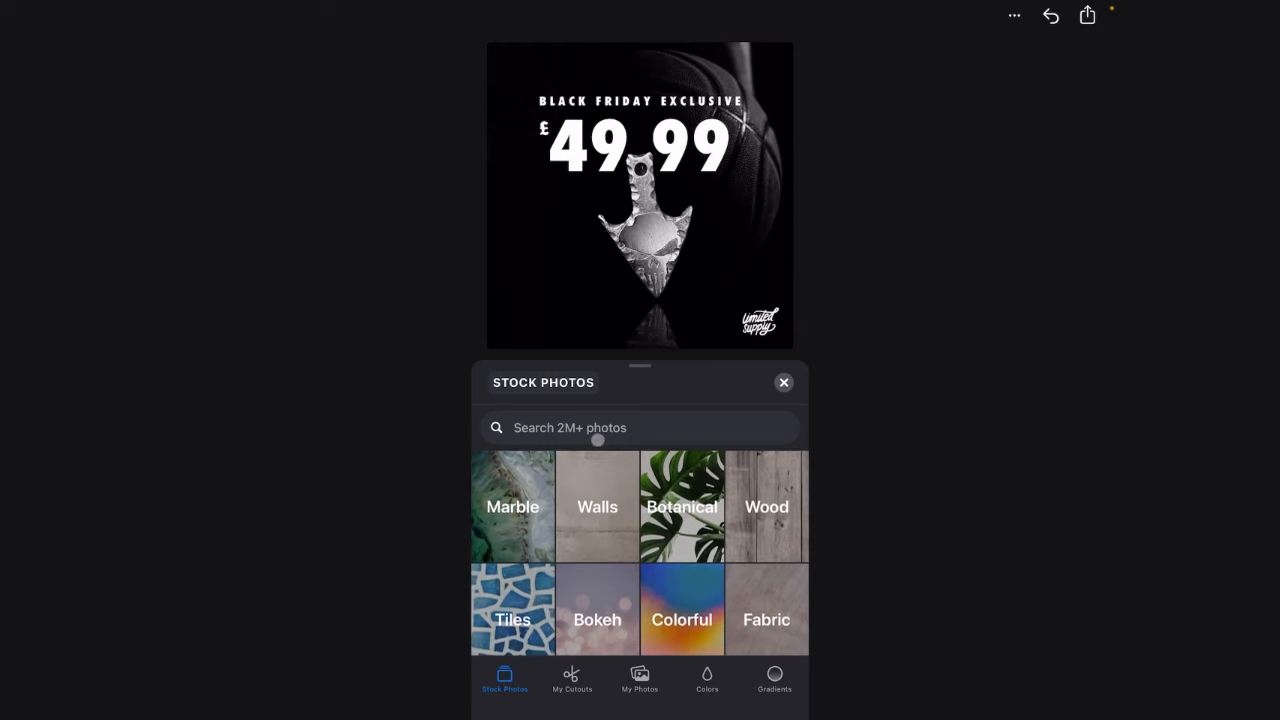
type("Metal")
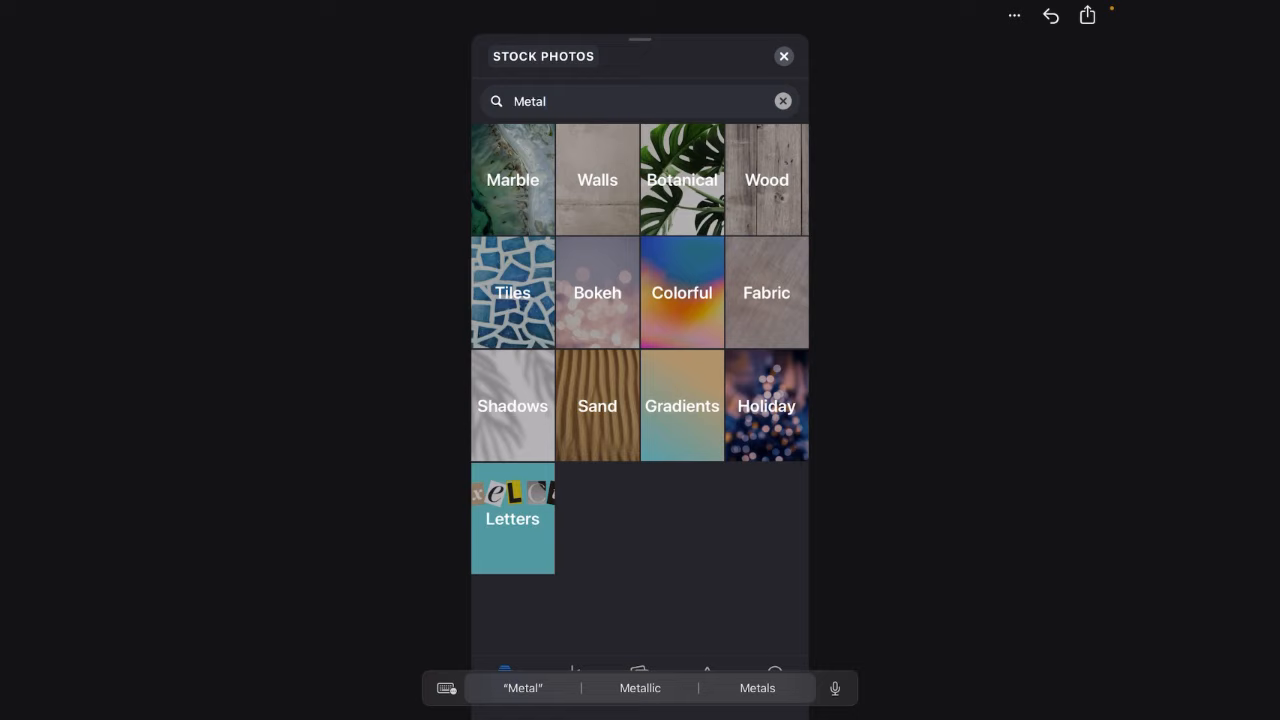
key("backspace")
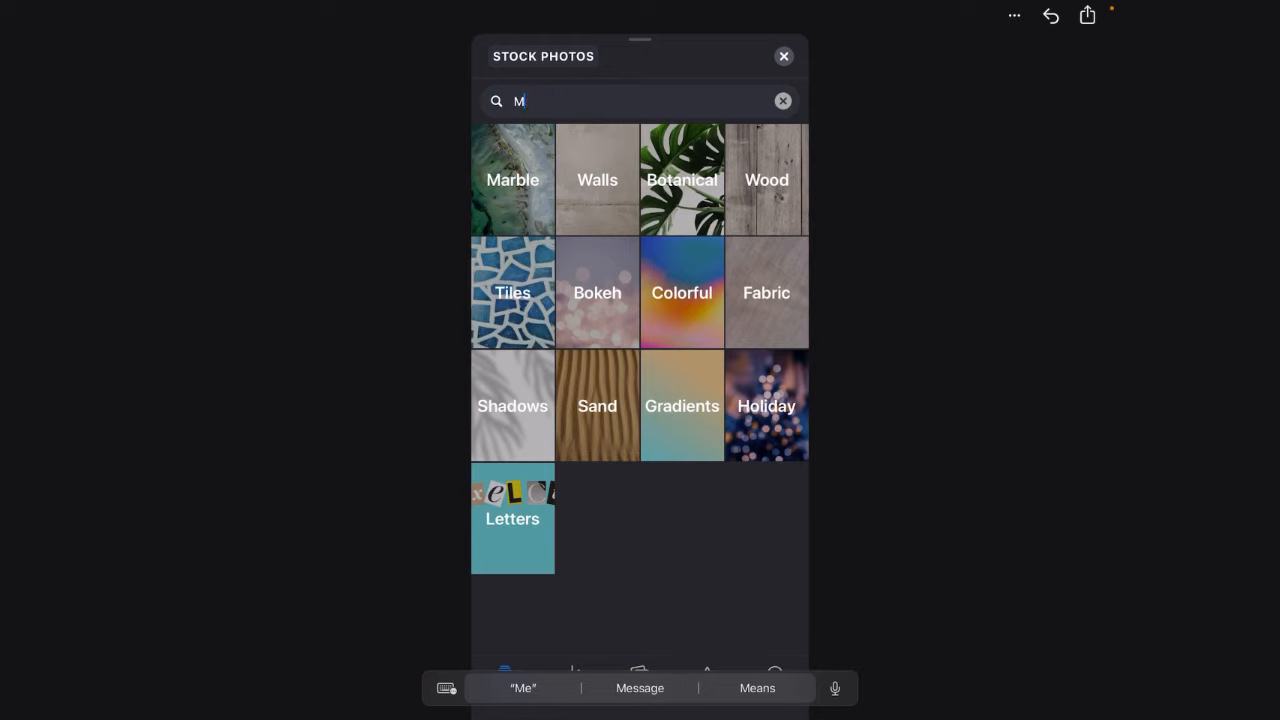
type("Black")
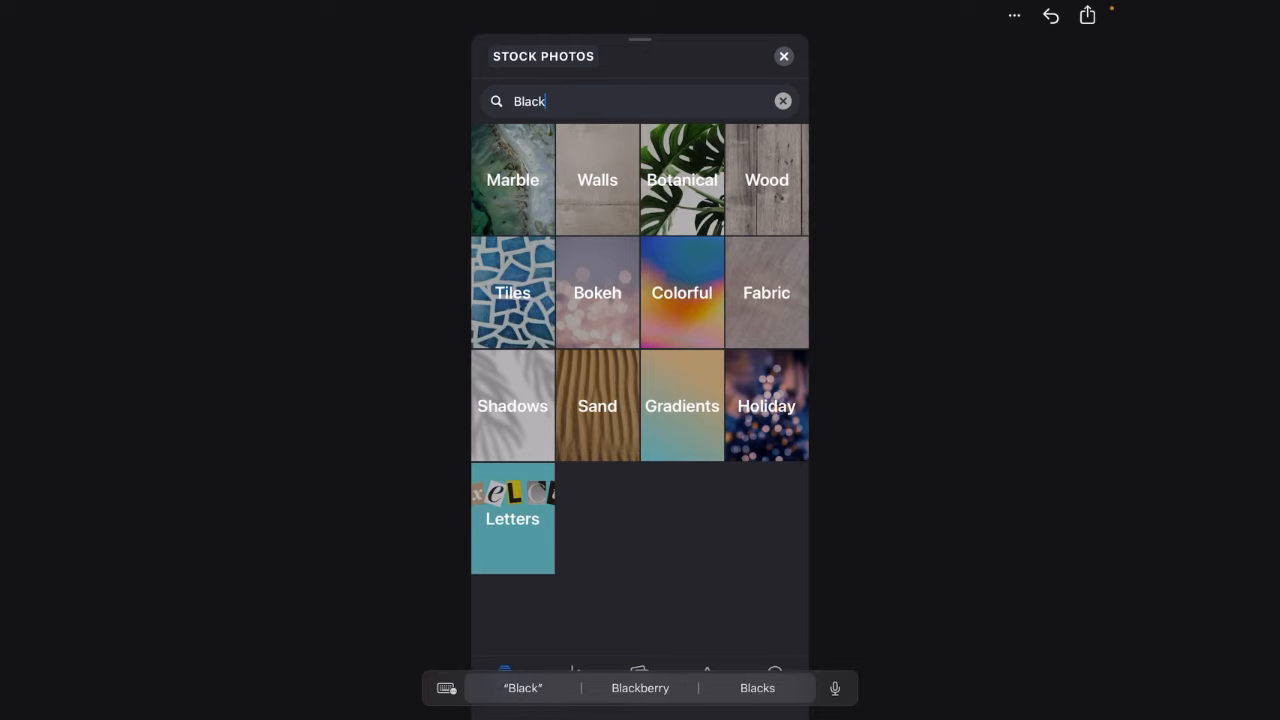
key("Enter")
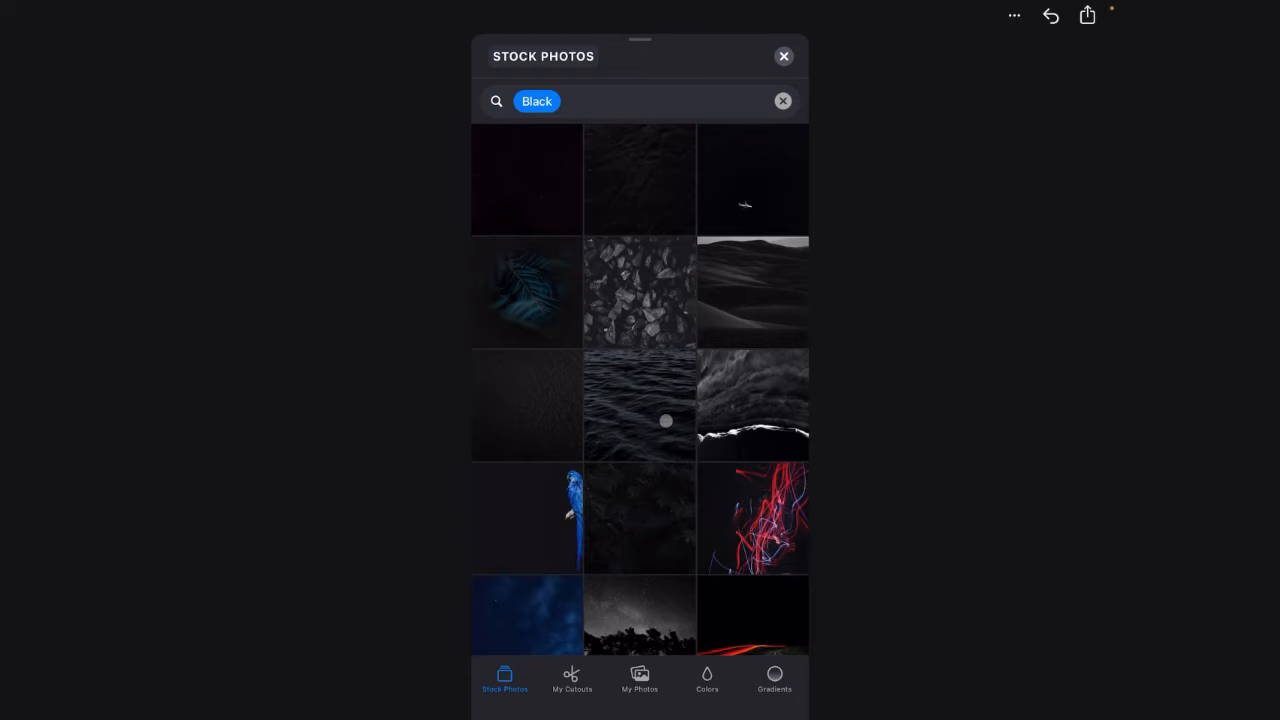
Browse the 'Black' results and pick a dark textured background image
scroll("down", 3)
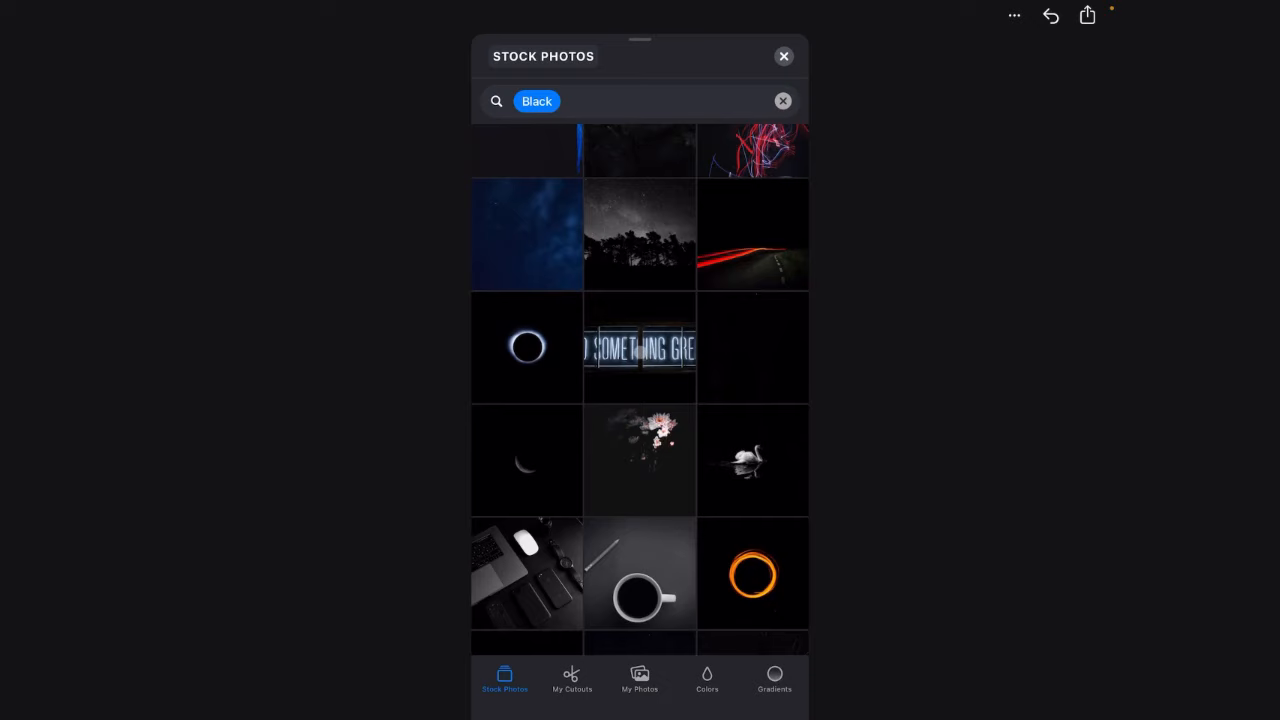
scroll("down", 3)
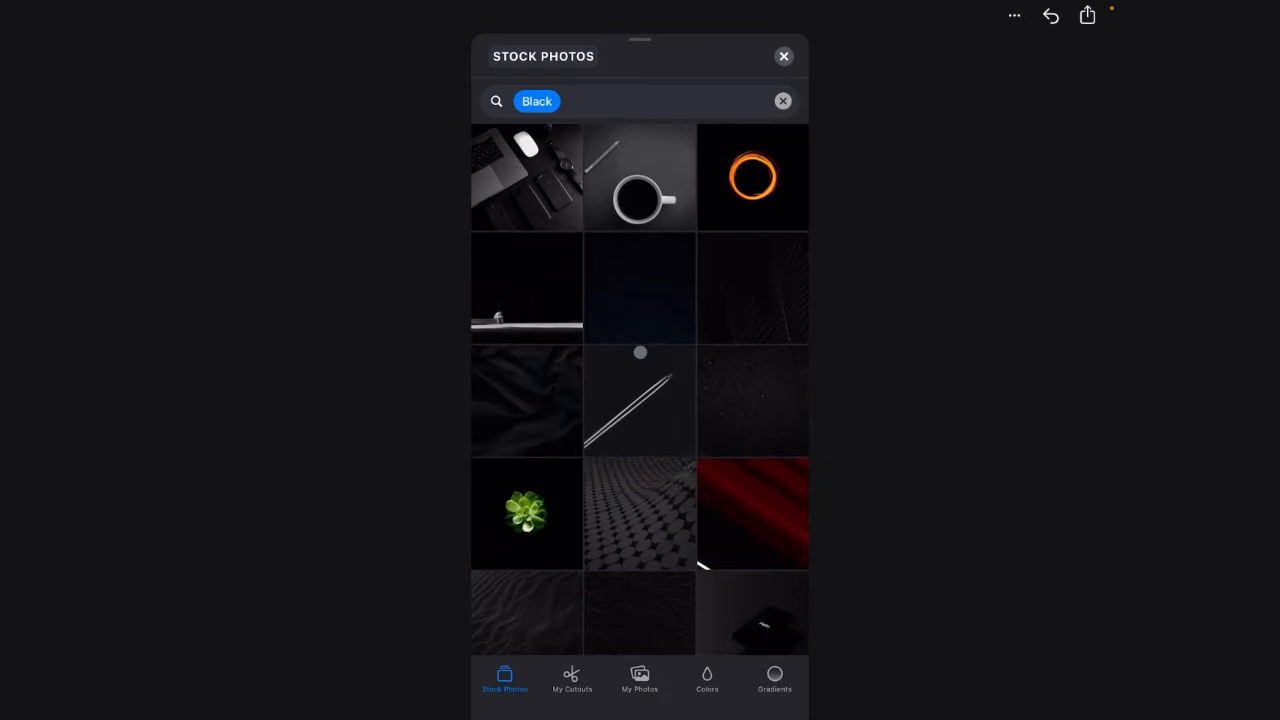
scroll("down", 3)
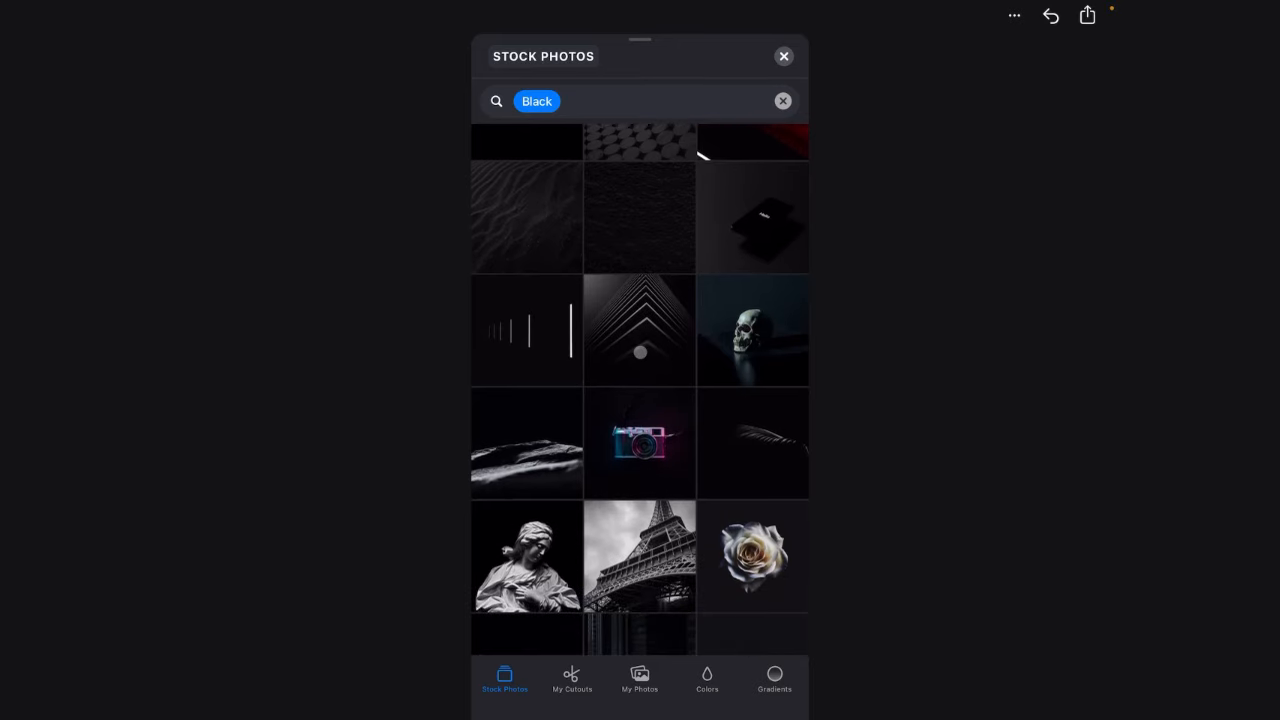
scroll("down", 3)
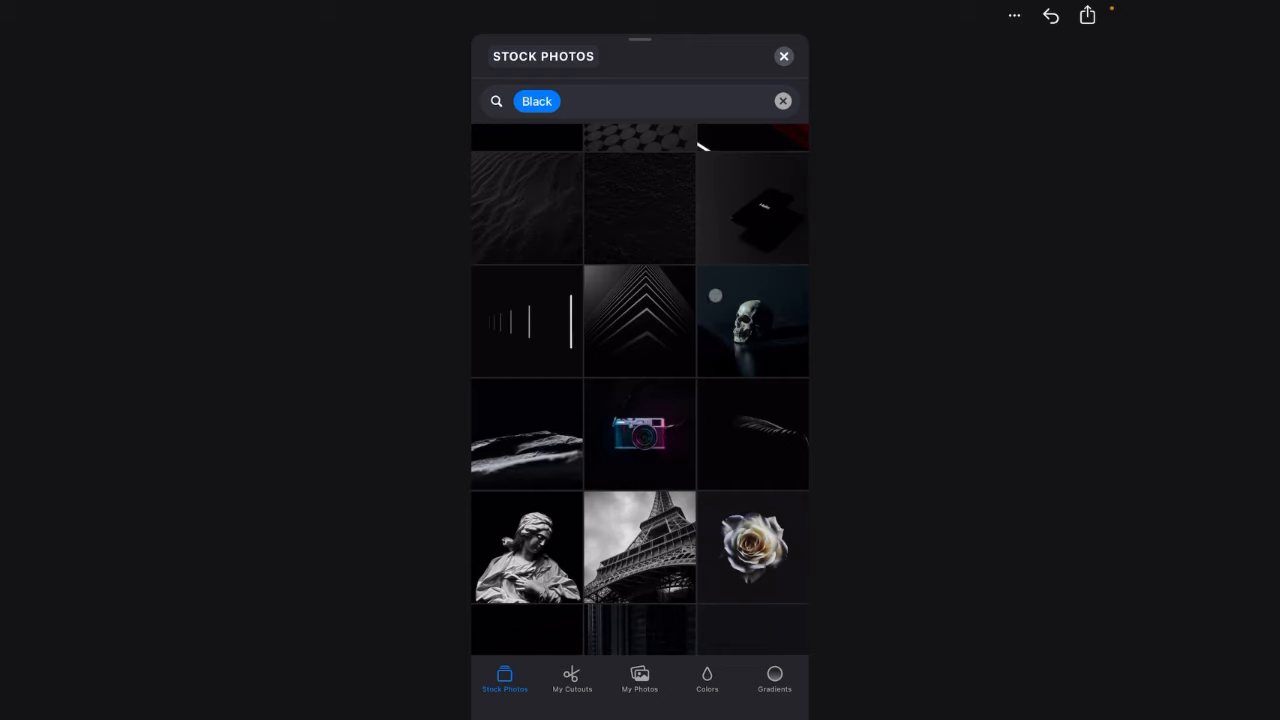
scroll("down", 3)
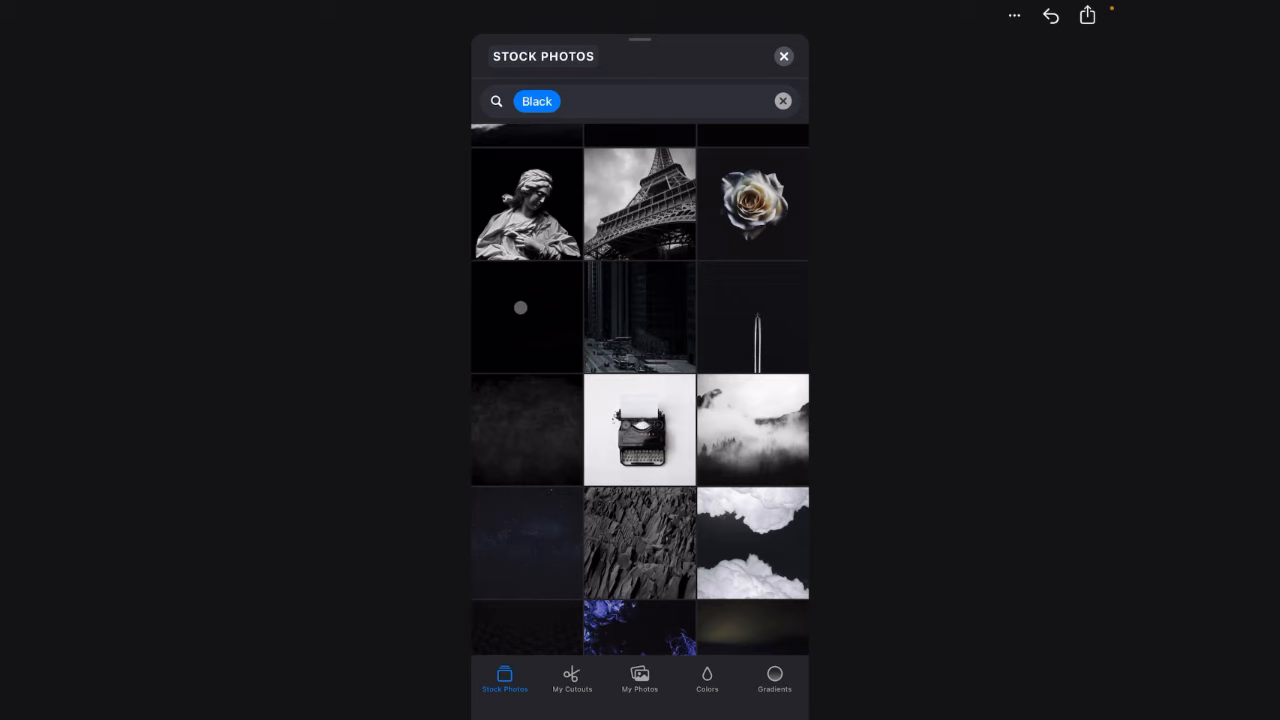
scroll("down", 3)
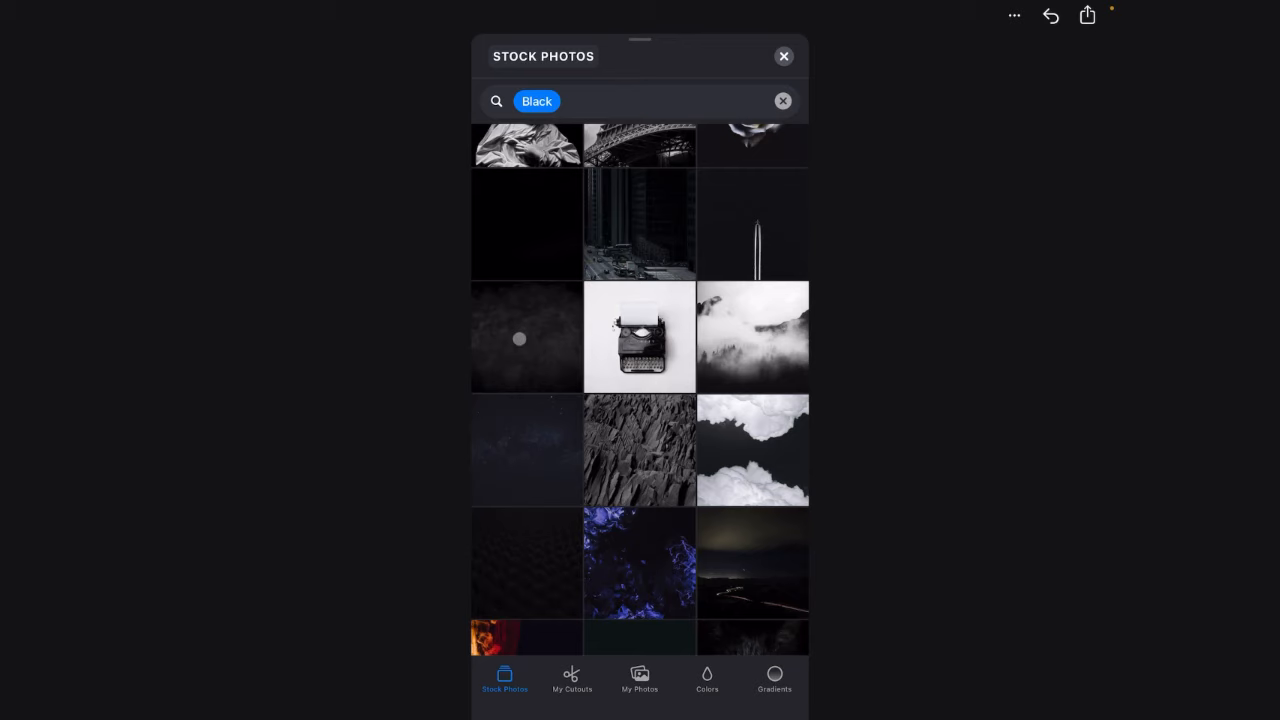
scroll("down", 3)
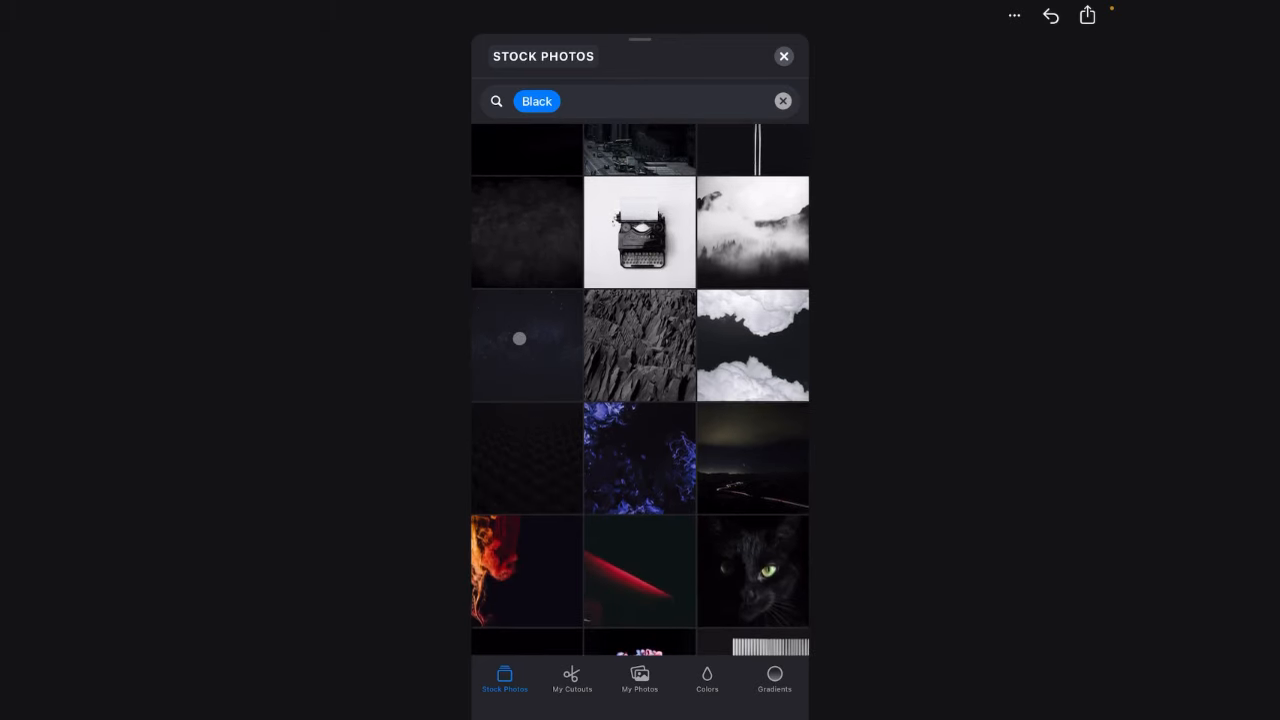
scroll("down", 3)
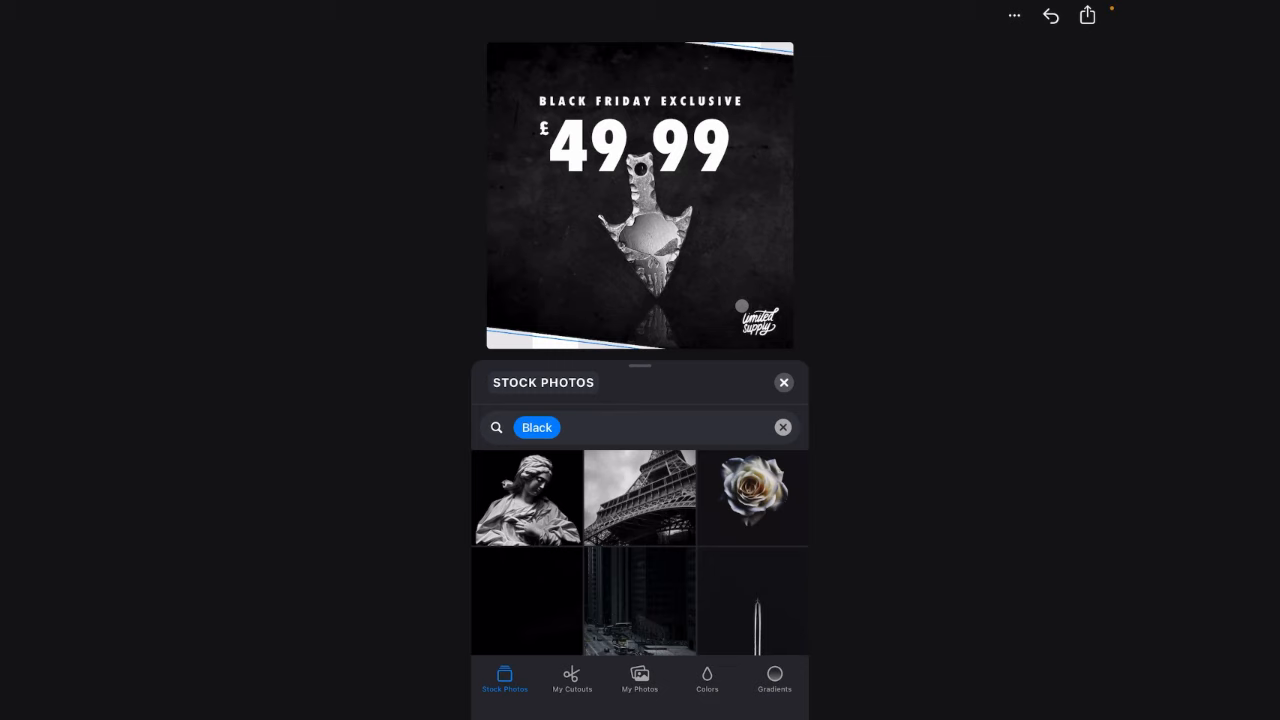
Close the stock photo browser and scroll through the layers list
left_click(784, 382)
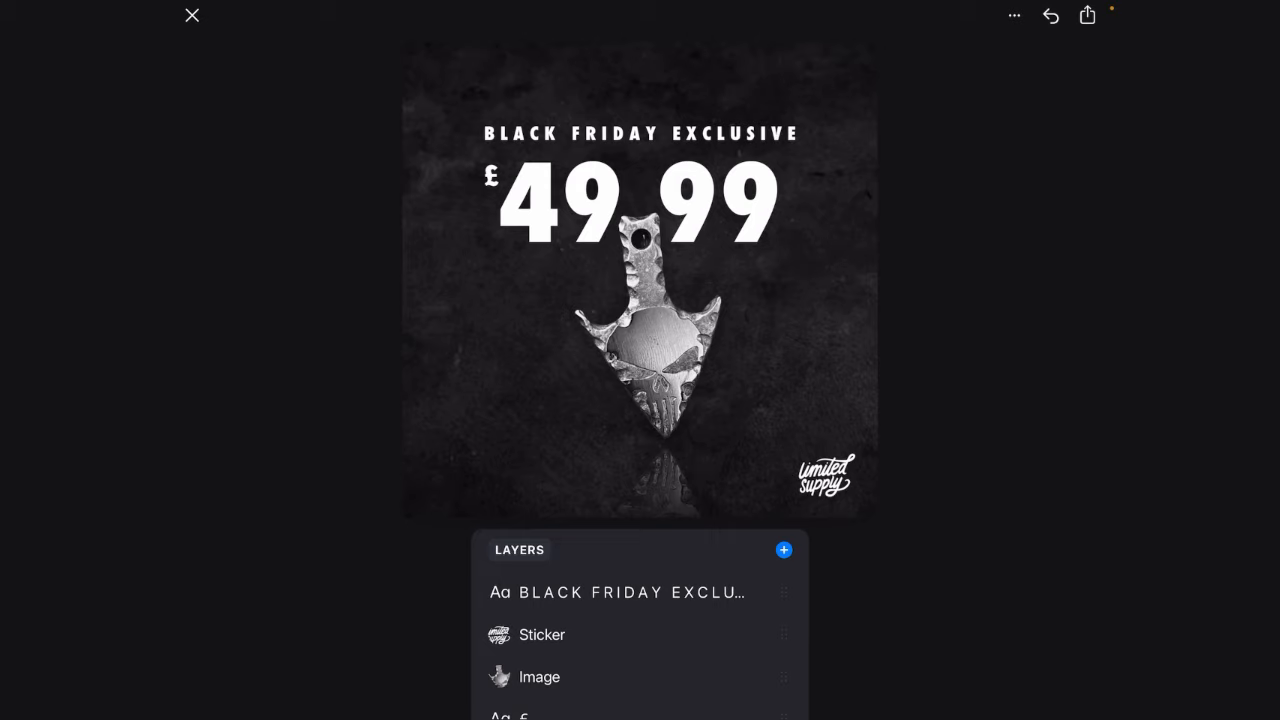
mouse_move(966, 281)
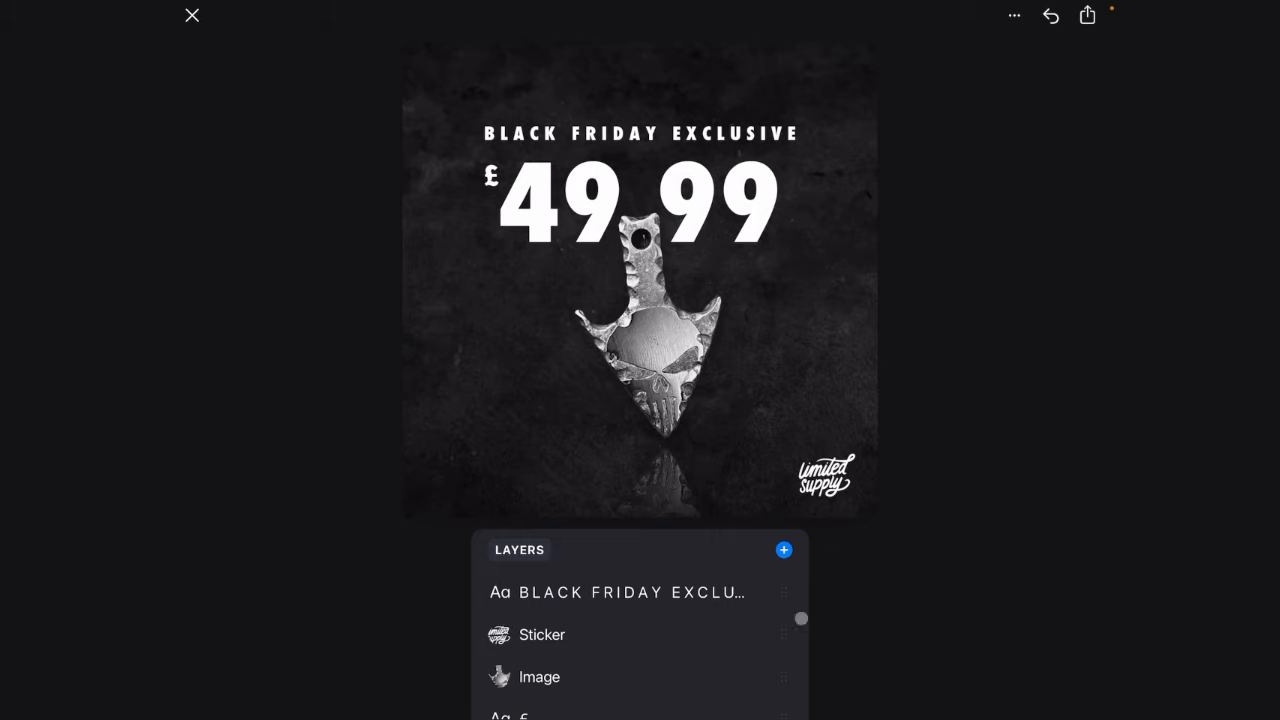
scroll("down", 3)
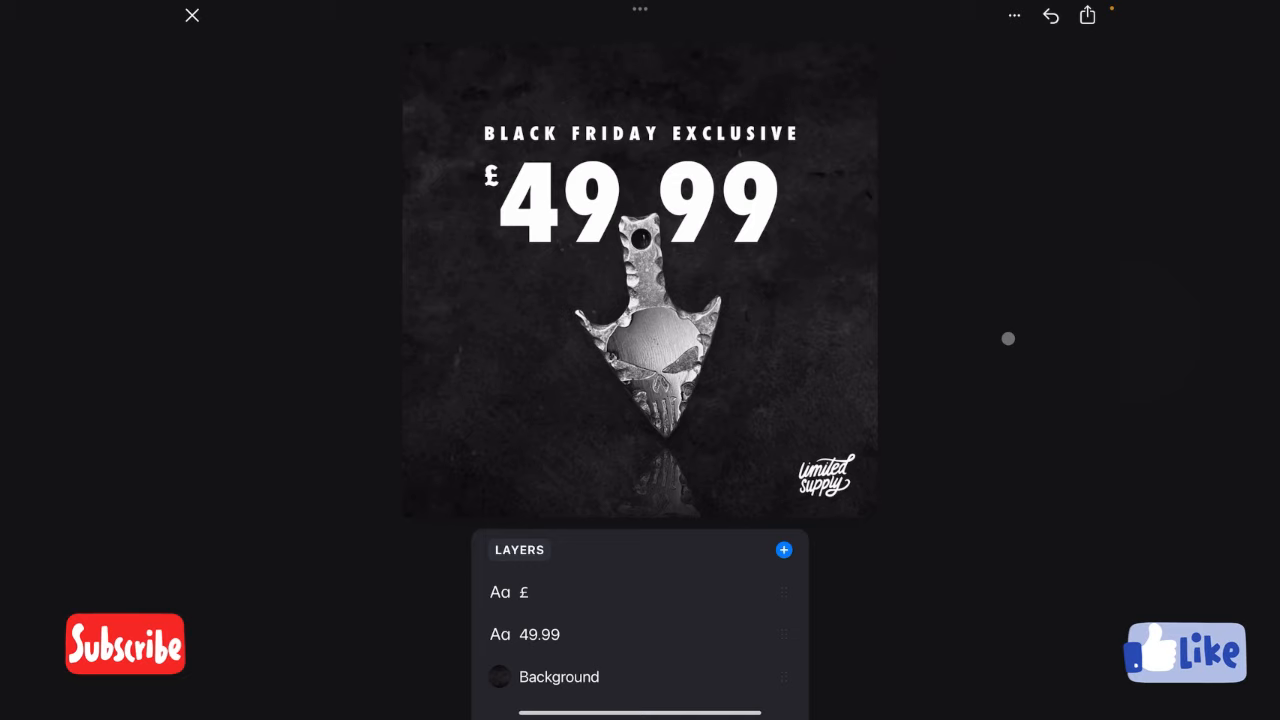
mouse_move(959, 392)
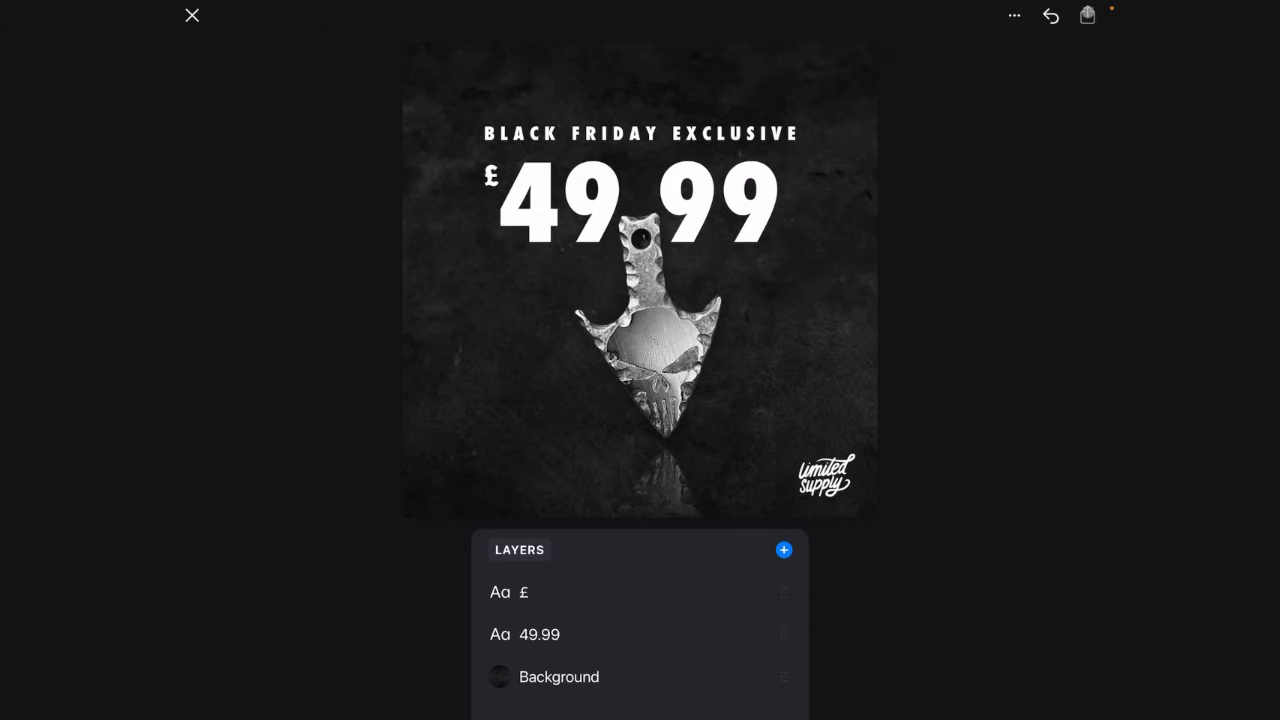
Export the skull pendant post with Save to Camera Roll
left_click(1087, 15)
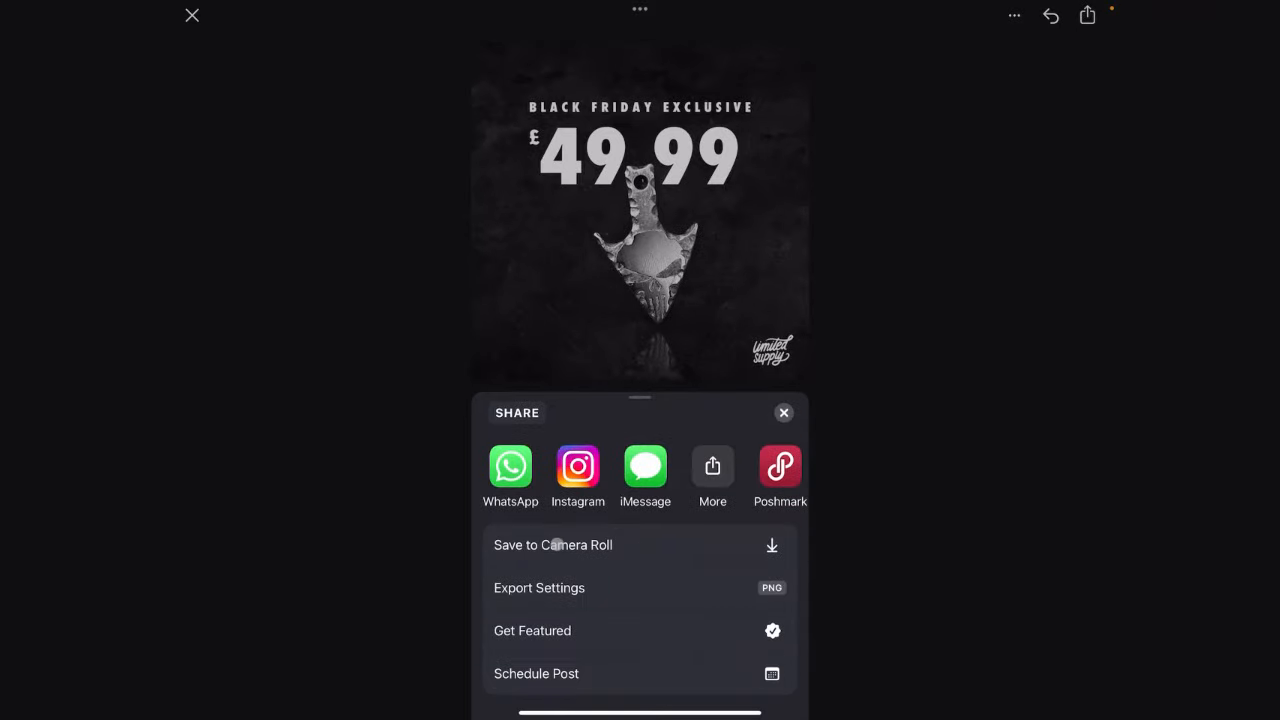
left_click(553, 545)
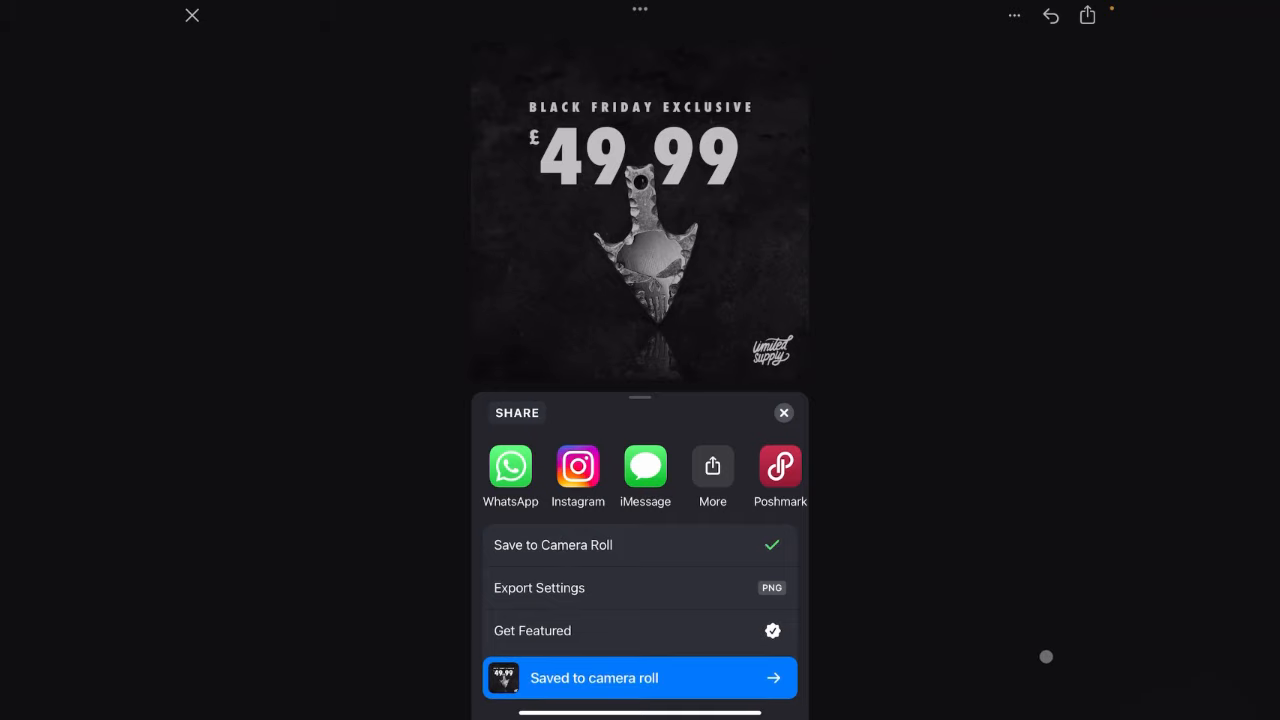